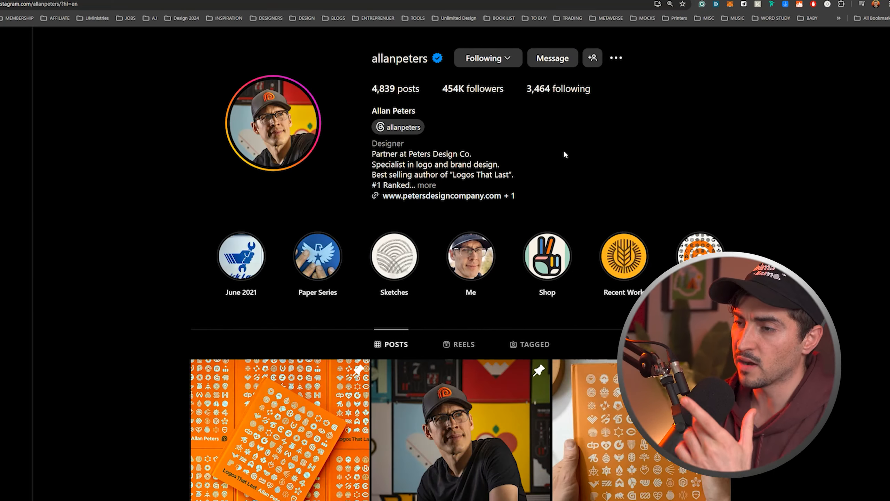
Browse the creative director's posts, paging through the Gatorade slideshow and returning to the grid.
scroll("down", 3)
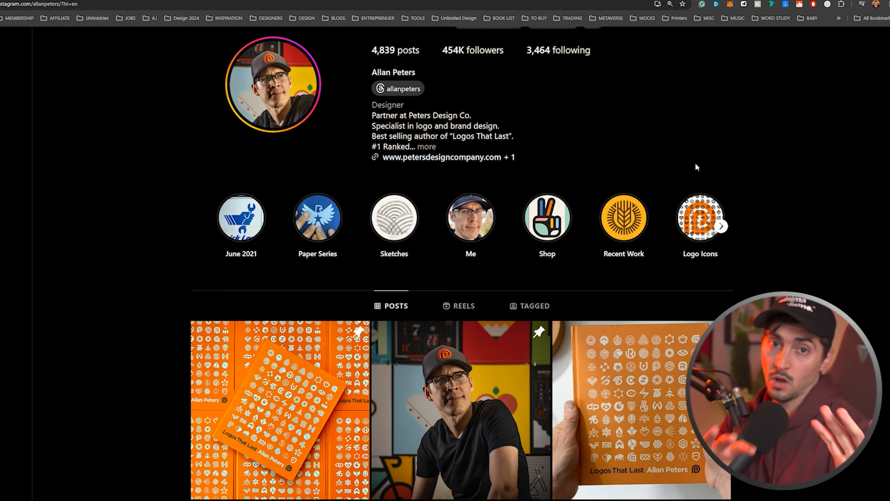
scroll("down", 3)
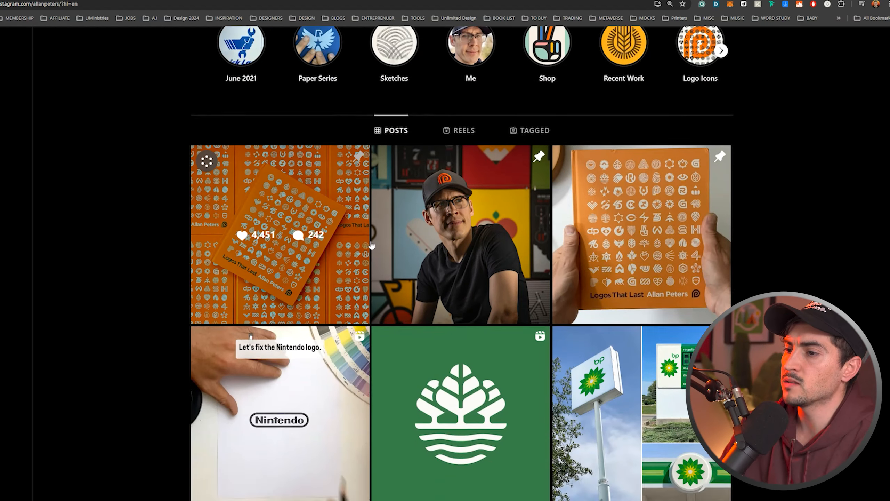
scroll("down", 3)
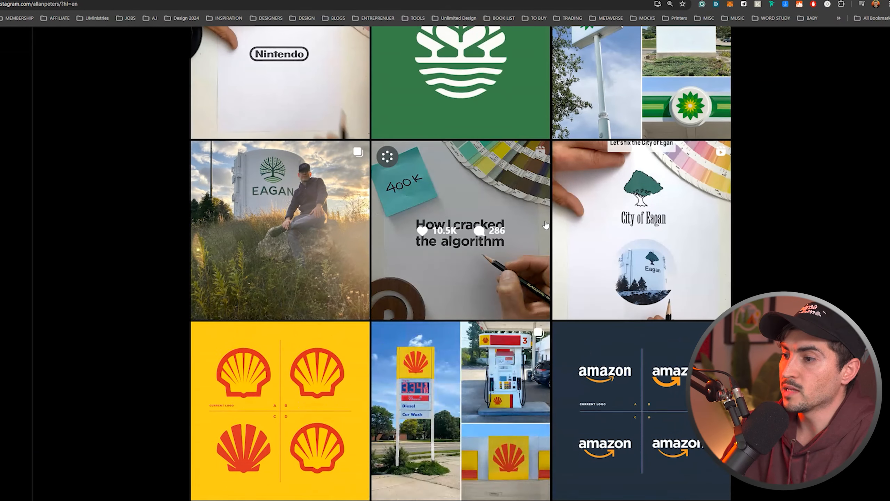
scroll("down", 3)
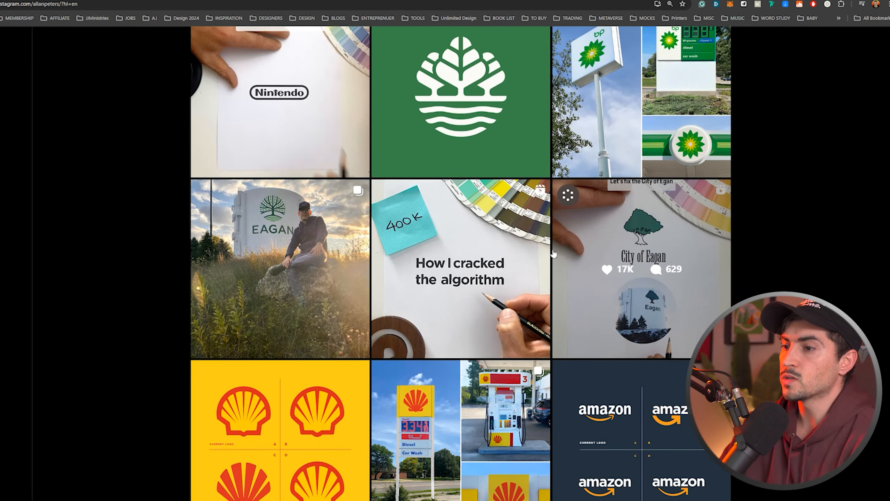
scroll("down", 3)
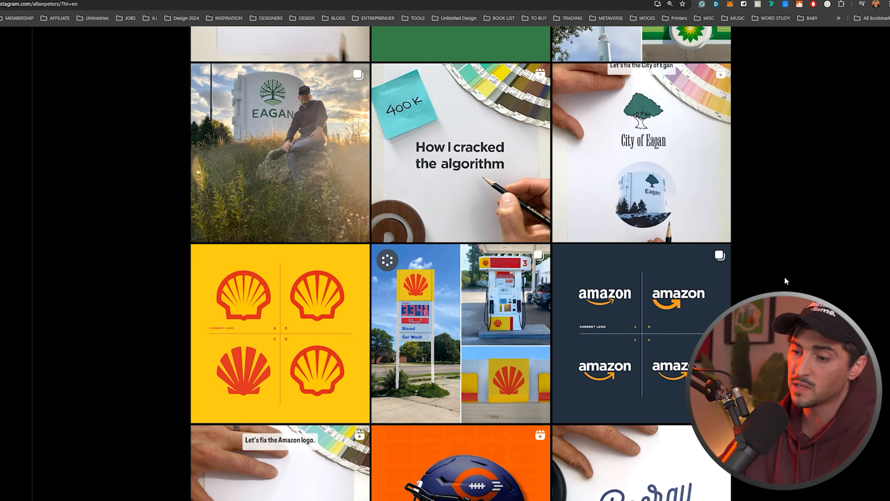
scroll("down", 3)
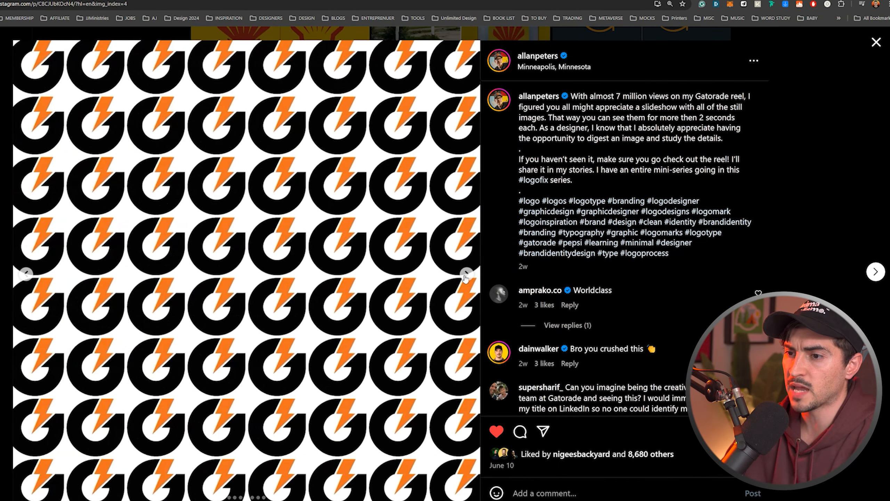
left_click(466, 273)
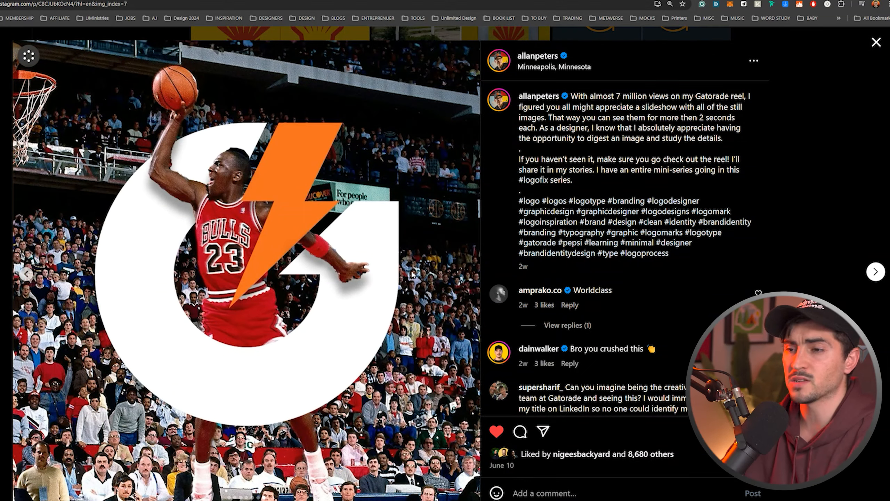
left_click(876, 42)
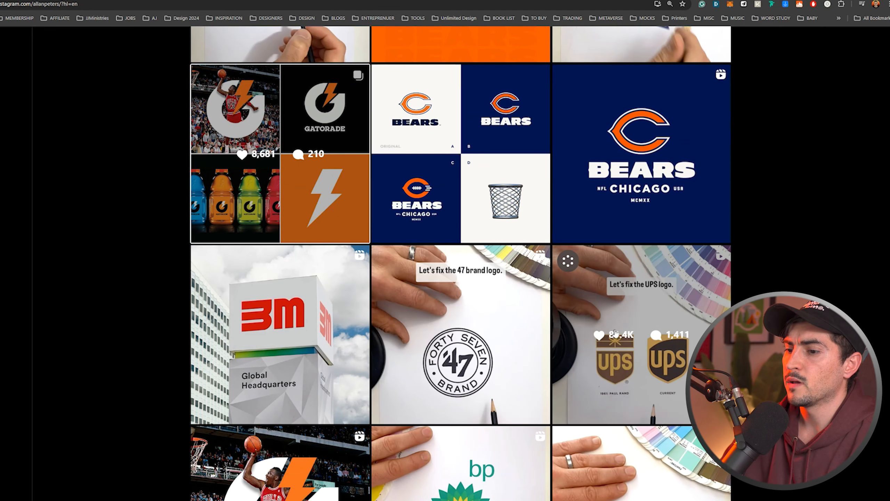
left_click(641, 335)
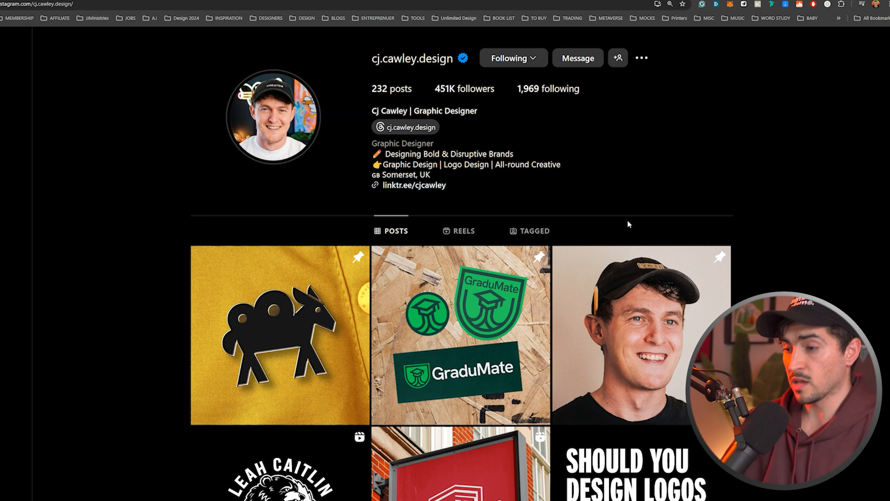
mouse_move(548, 174)
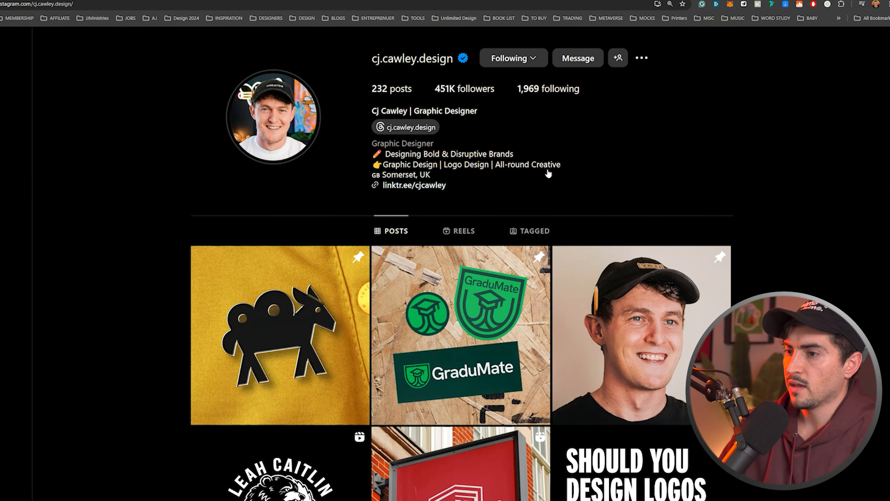
Move down the brand designer's LinkedIn profile and show all of his posts.
scroll("down", 3)
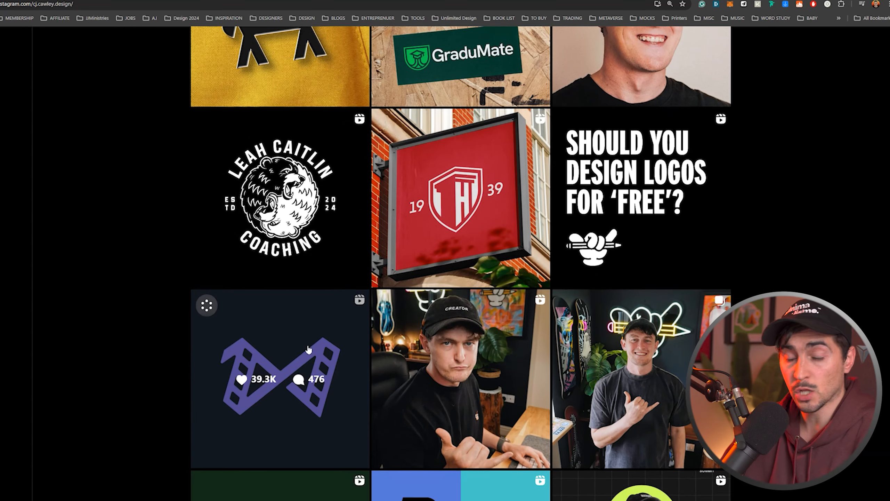
scroll("down", 3)
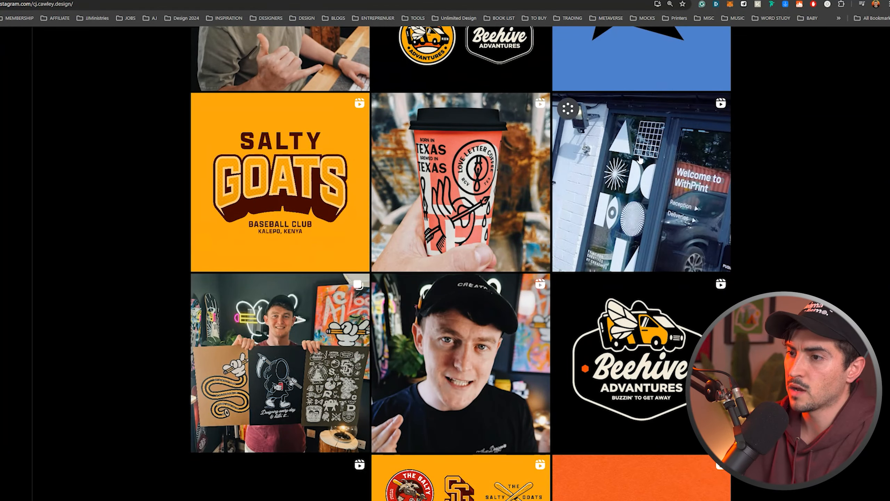
scroll("down", 3)
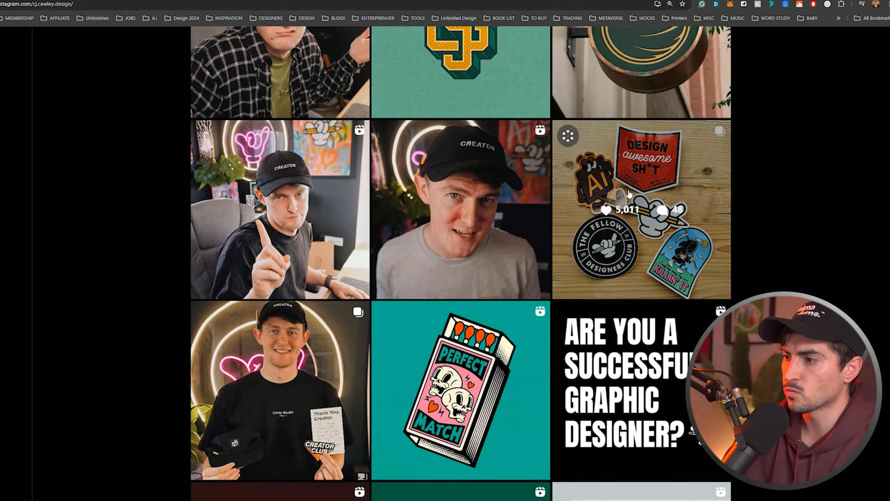
scroll("down", 3)
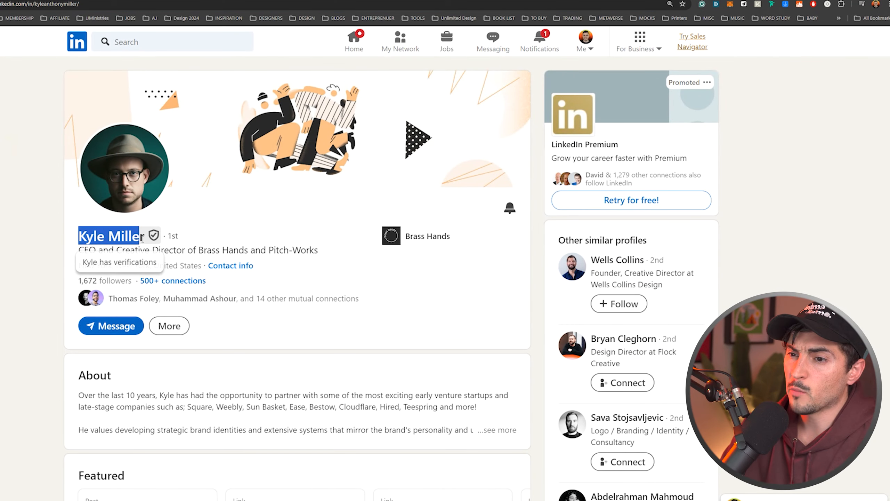
scroll("down", 3)
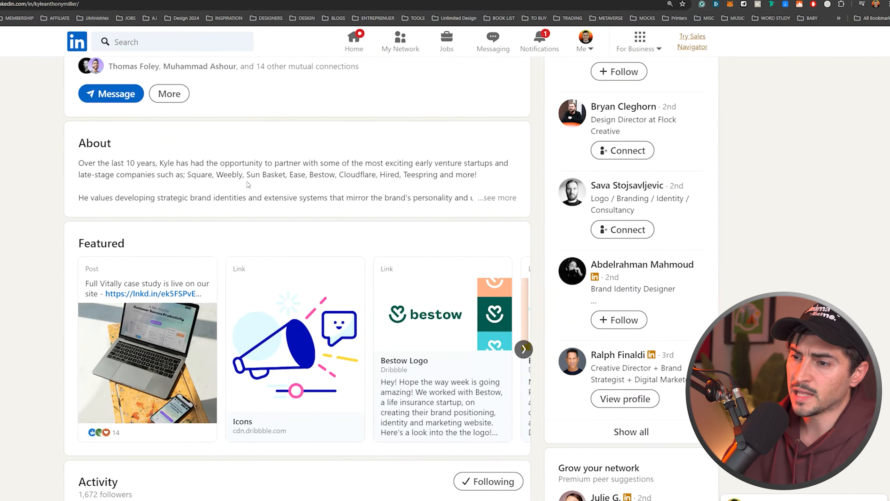
scroll("down", 3)
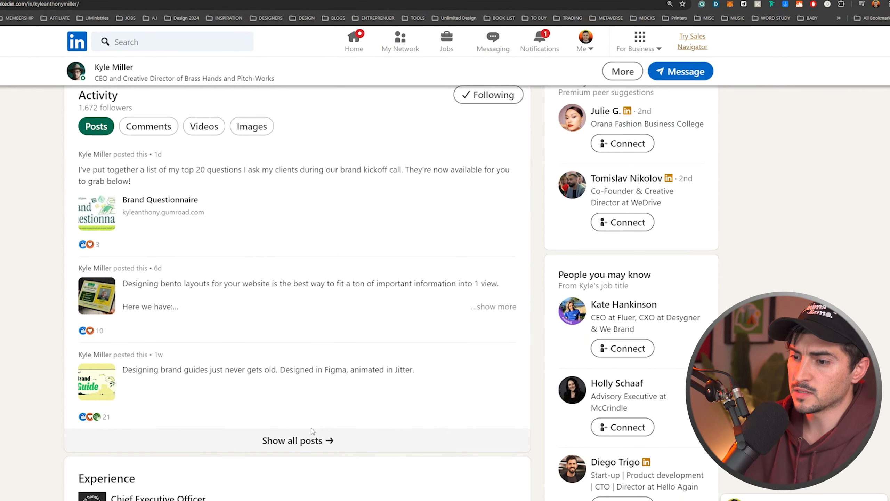
left_click(298, 439)
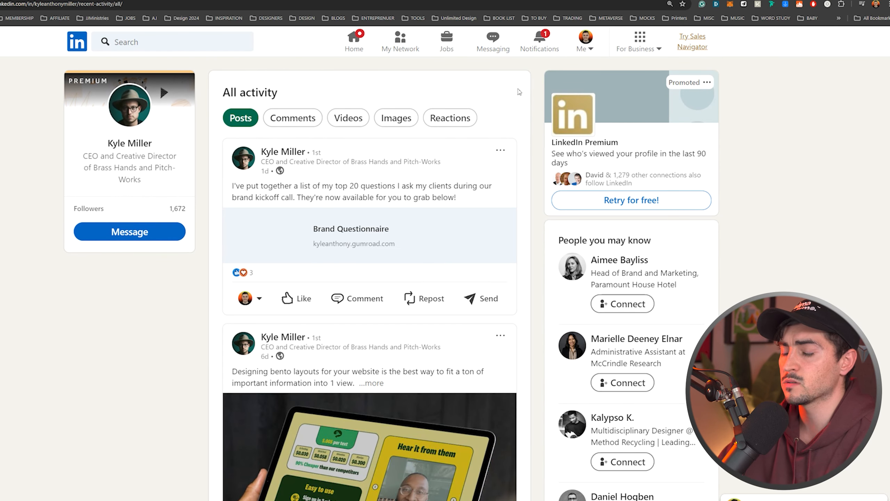
scroll("down", 3)
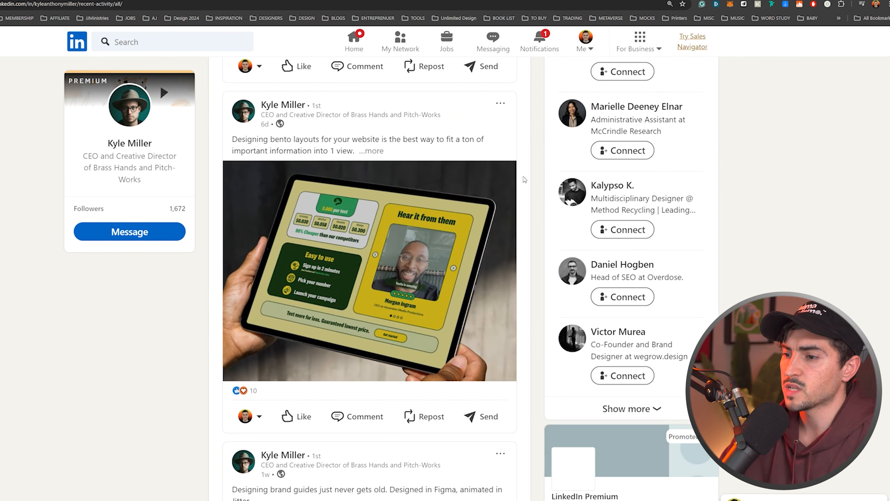
View the bento layouts post and the clean Figma website-layouts file post in the activity feed.
left_click(369, 271)
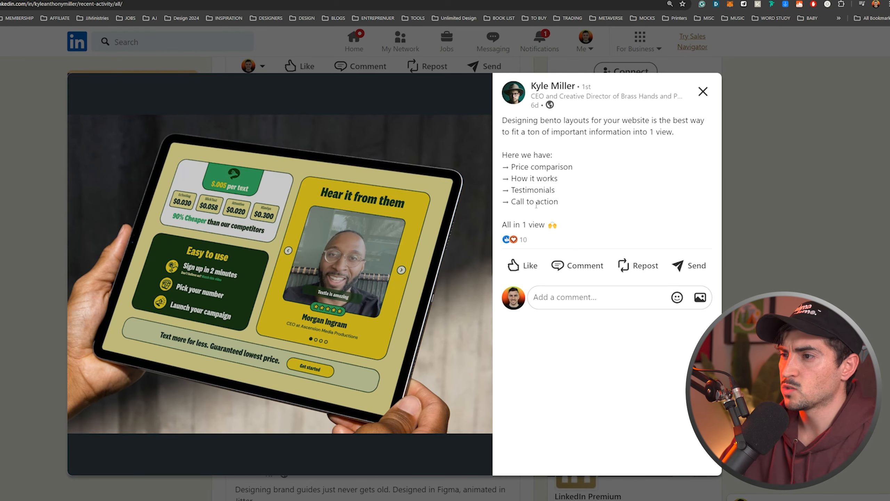
left_click(703, 92)
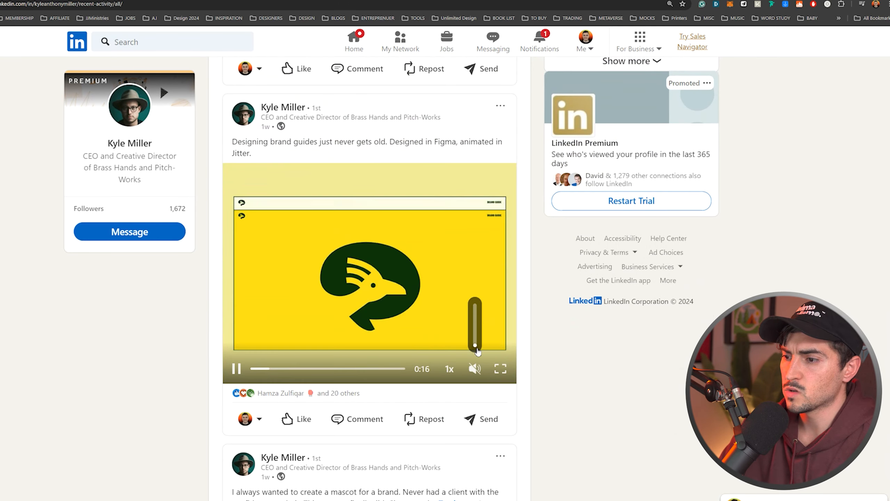
scroll("down", 3)
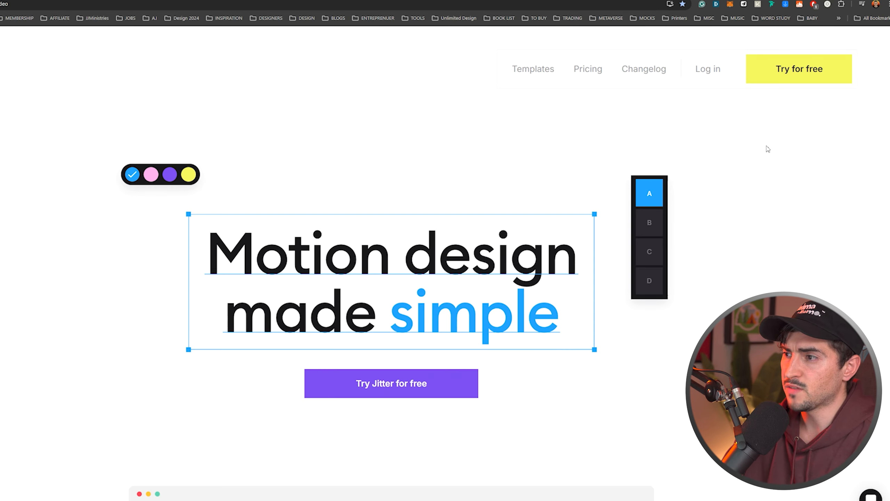
scroll("down", 3)
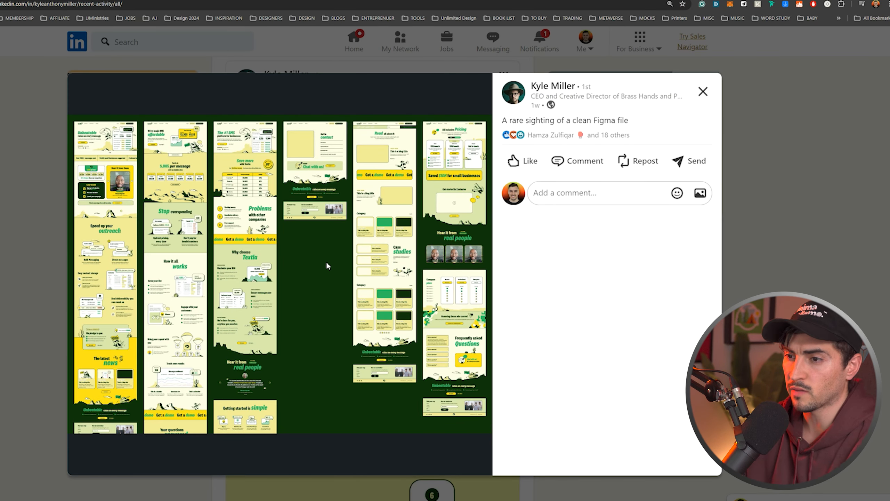
mouse_move(340, 267)
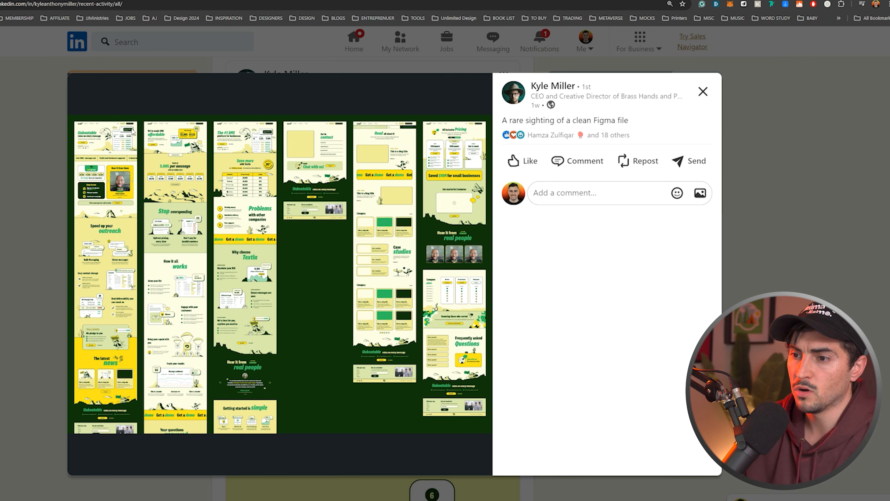
left_click(703, 91)
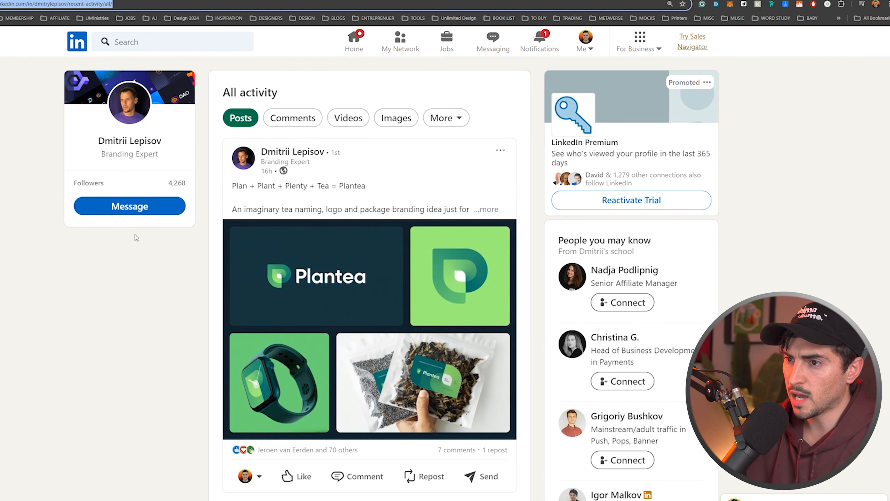
Review the enlarged Plantea post, selecting its contact email, then return to the feed.
scroll("down", 3)
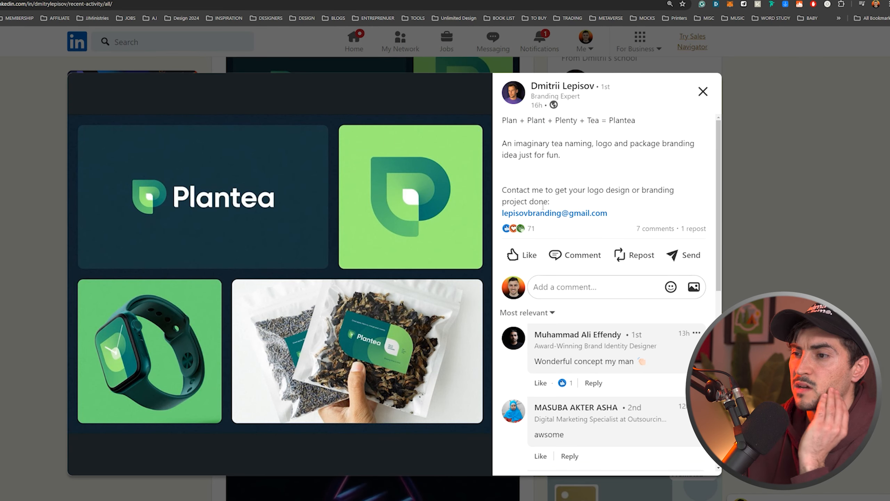
mouse_move(442, 285)
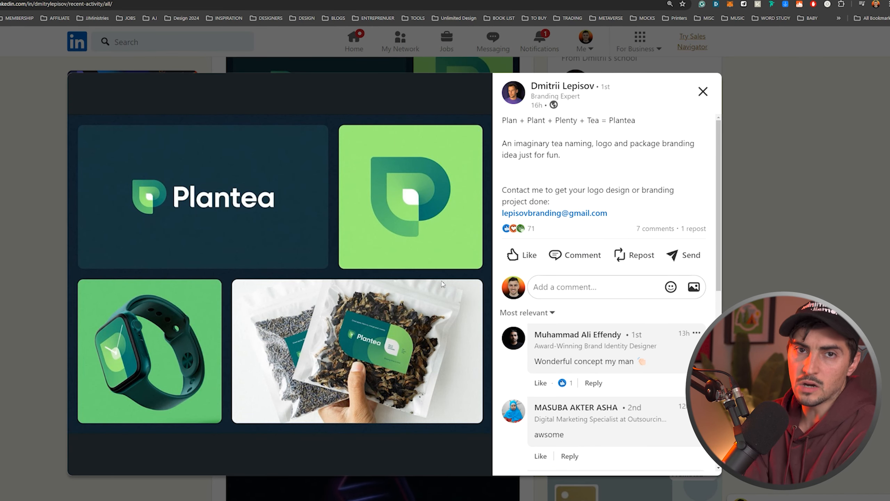
mouse_move(264, 221)
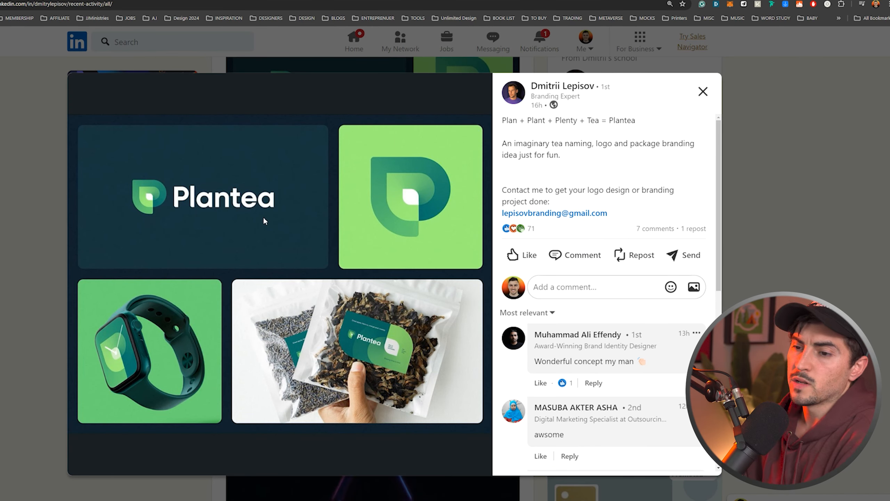
mouse_move(393, 352)
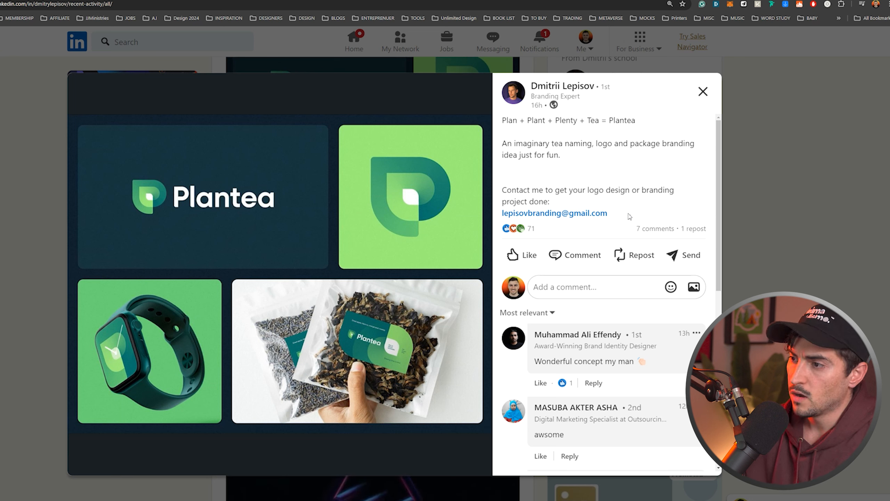
double_click(555, 213)
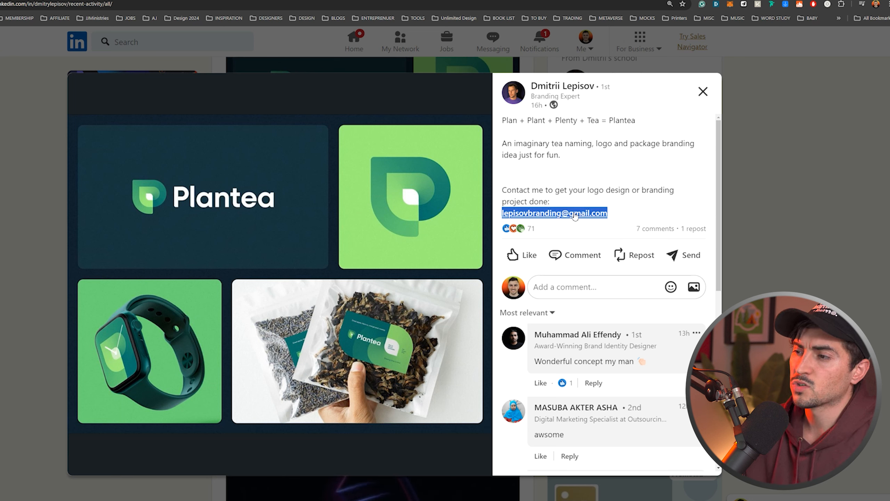
mouse_move(640, 211)
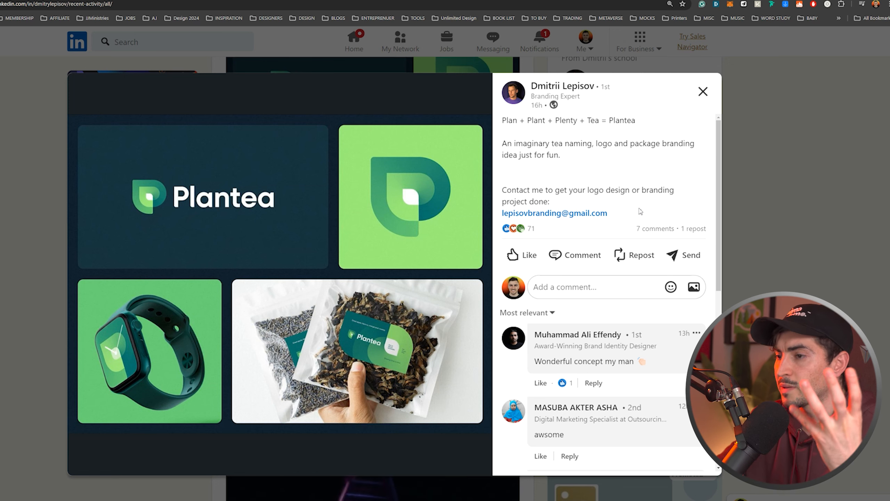
left_click(702, 91)
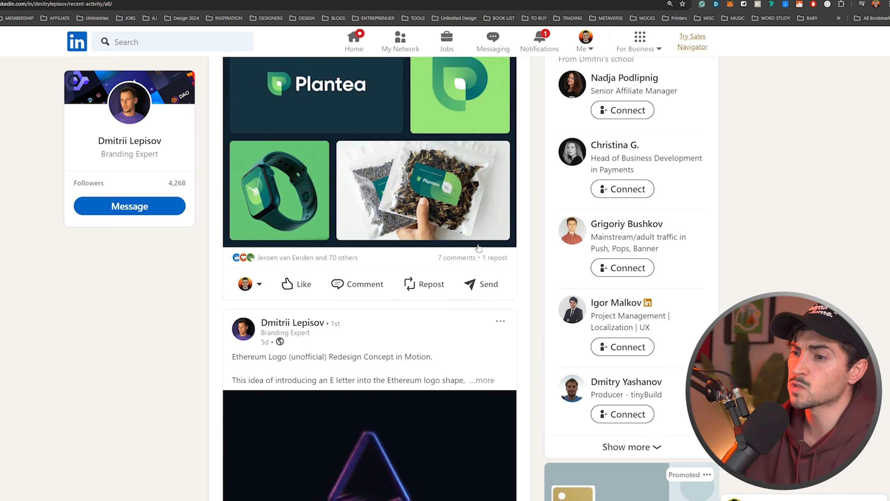
scroll("down", 3)
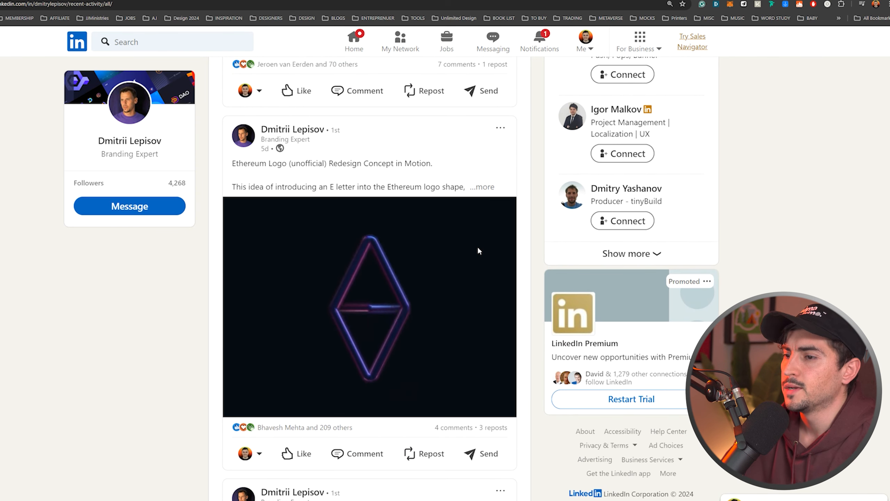
Play the Ethereum logo motion video, expand its redesign description and continue to the RevdUp post.
left_click(369, 307)
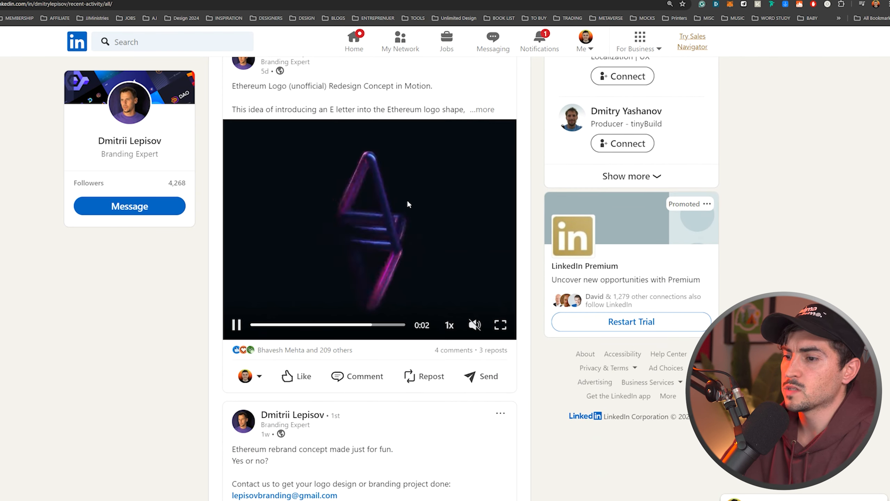
left_click(500, 324)
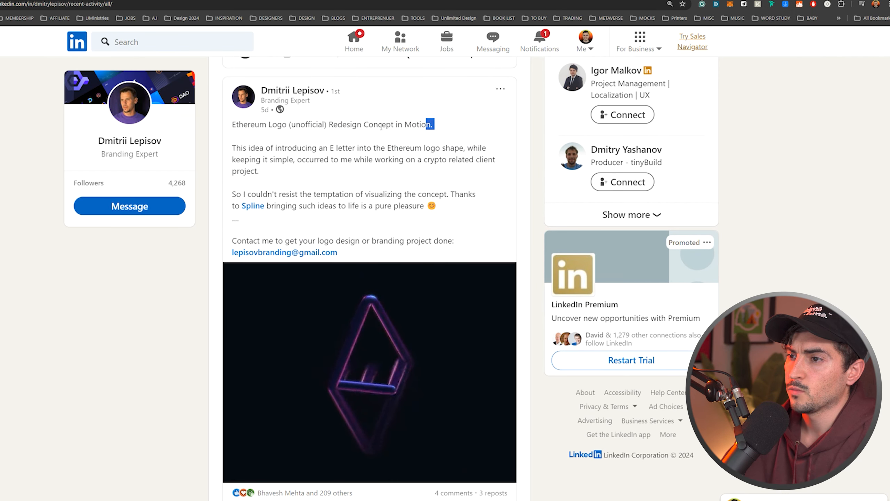
scroll("down", 3)
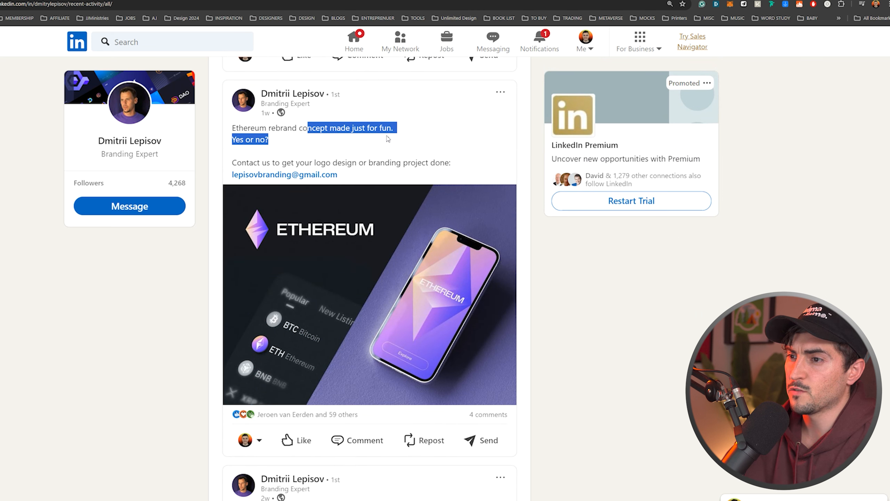
scroll("down", 3)
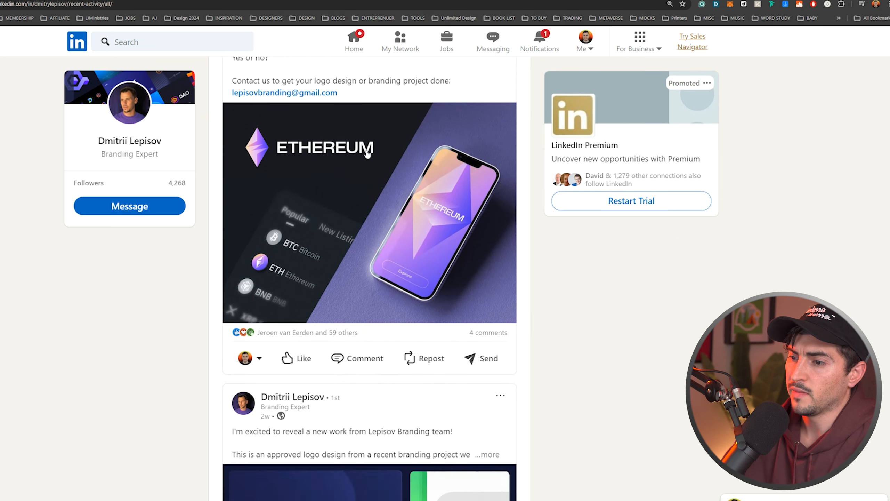
scroll("down", 3)
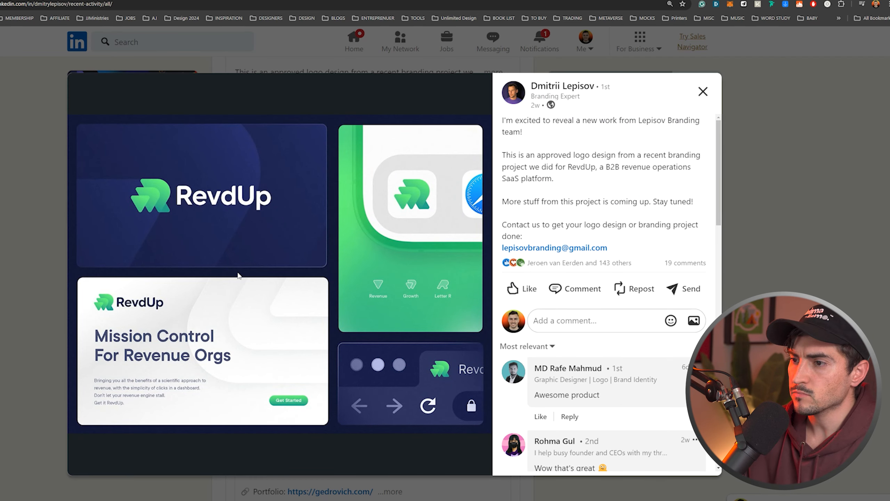
mouse_move(492, 193)
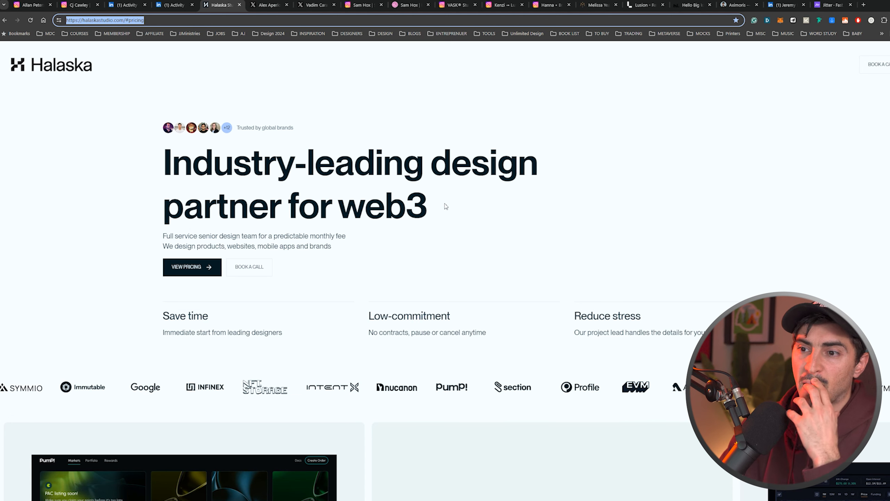
Highlight the Halaska Studio headline and its senior design service phrase.
left_click_drag(165, 163, 471, 163)
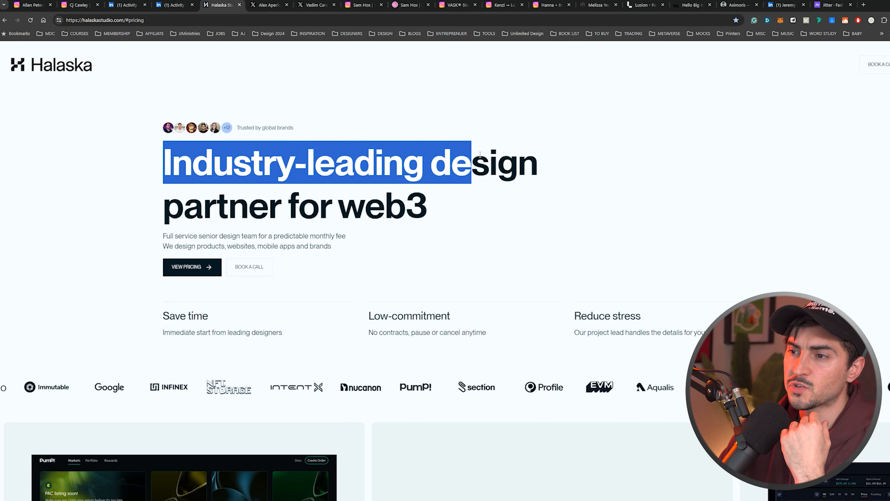
left_click_drag(468, 163, 443, 211)
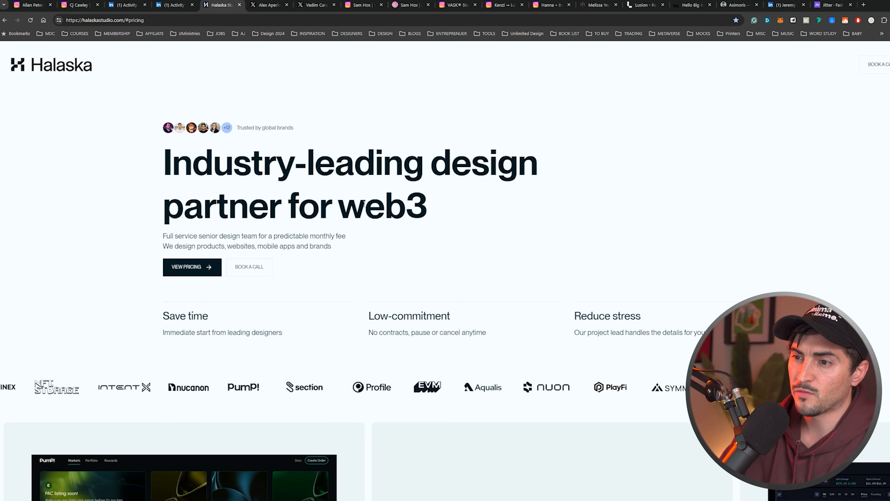
left_click_drag(175, 236, 243, 236)
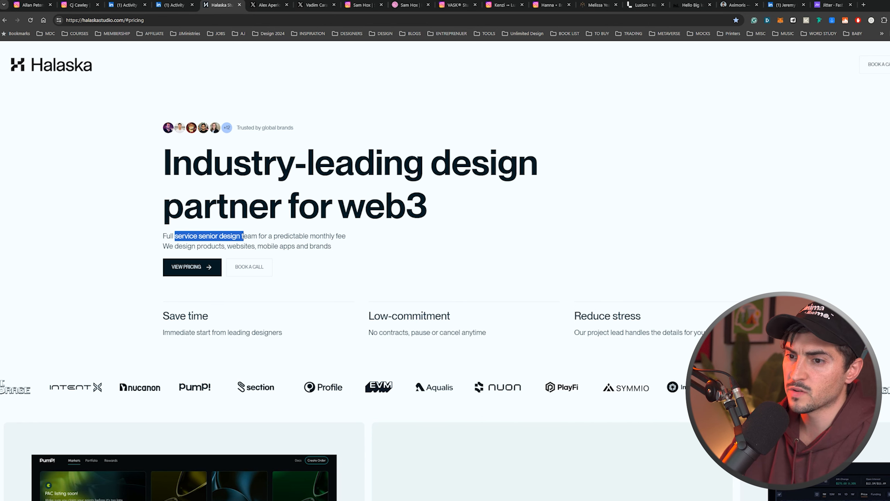
Browse down the studio homepage and Pump Markets work, then move to a designer's X profile.
scroll("down", 3)
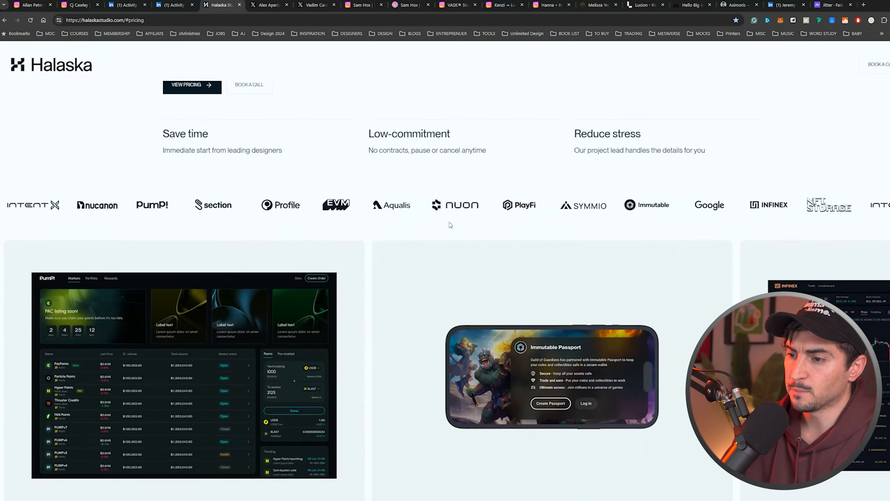
scroll("down", 3)
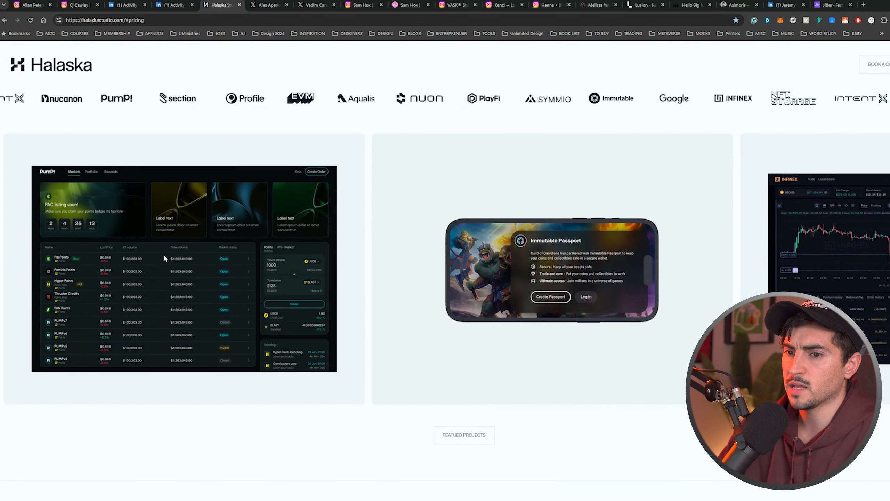
scroll("down", 3)
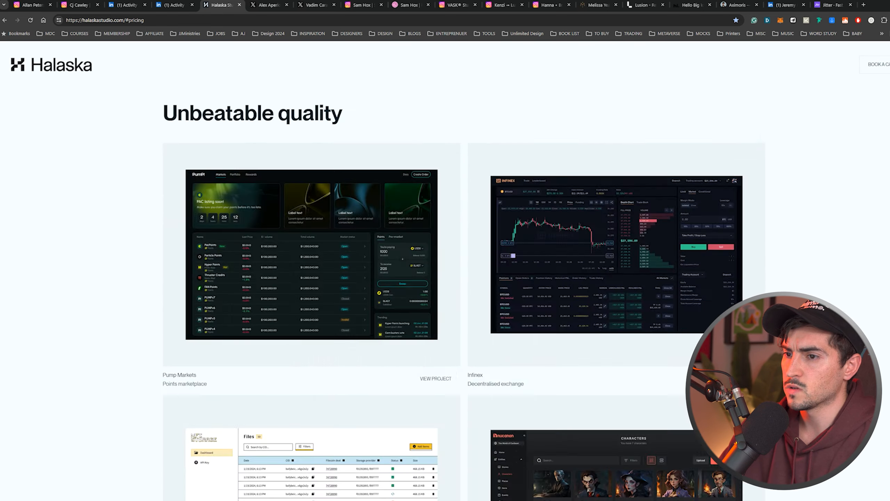
scroll("down", 3)
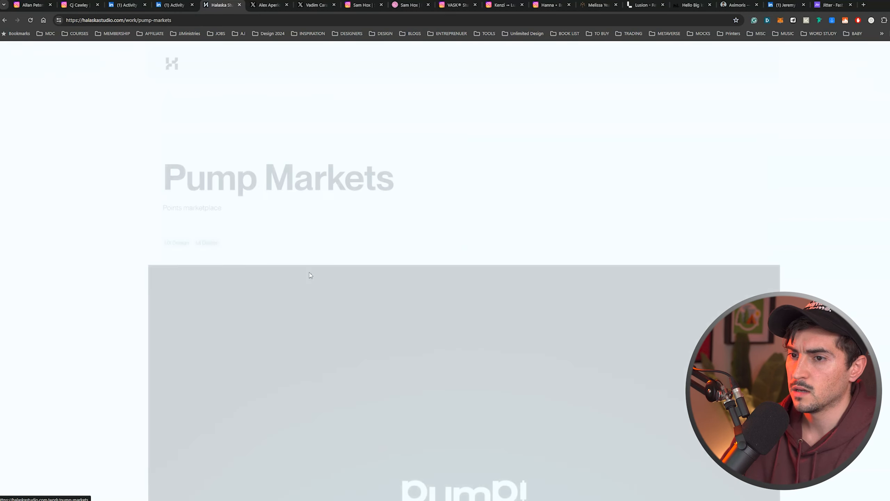
scroll("down", 3)
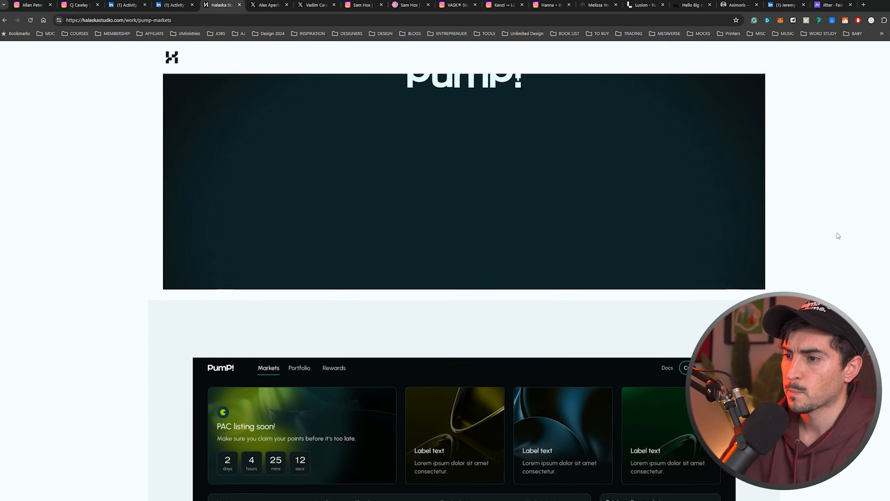
scroll("down", 3)
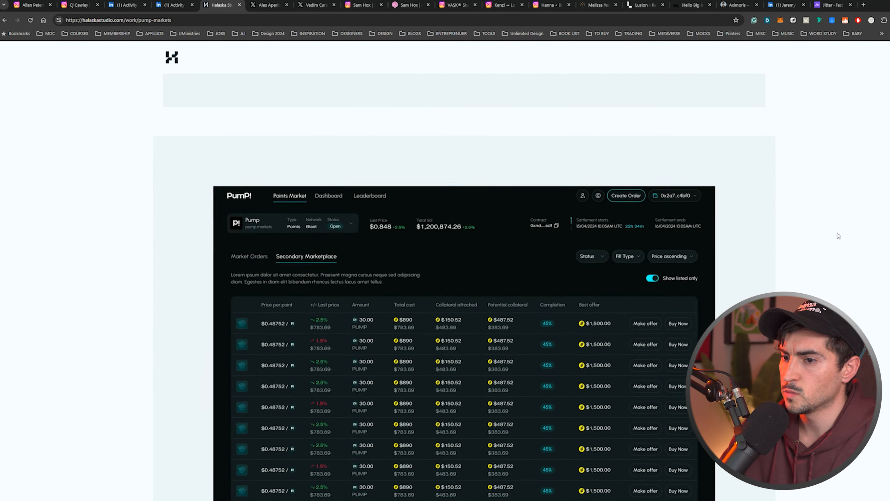
scroll("down", 3)
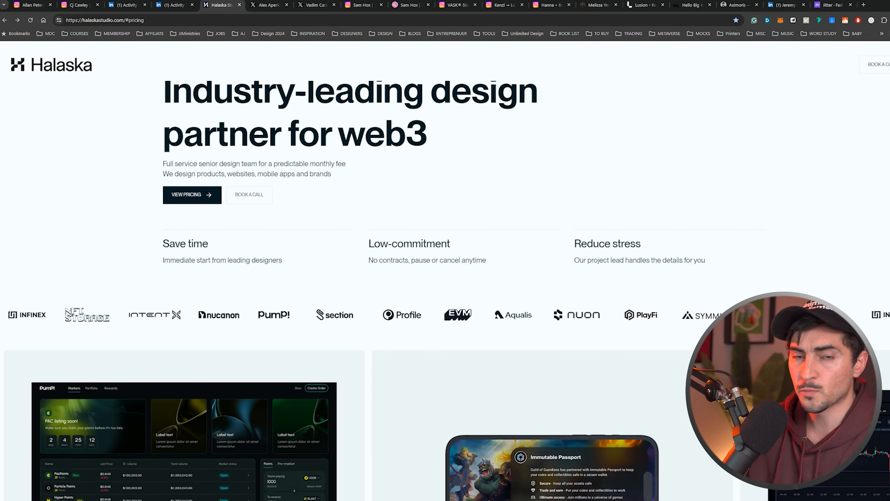
left_click(270, 5)
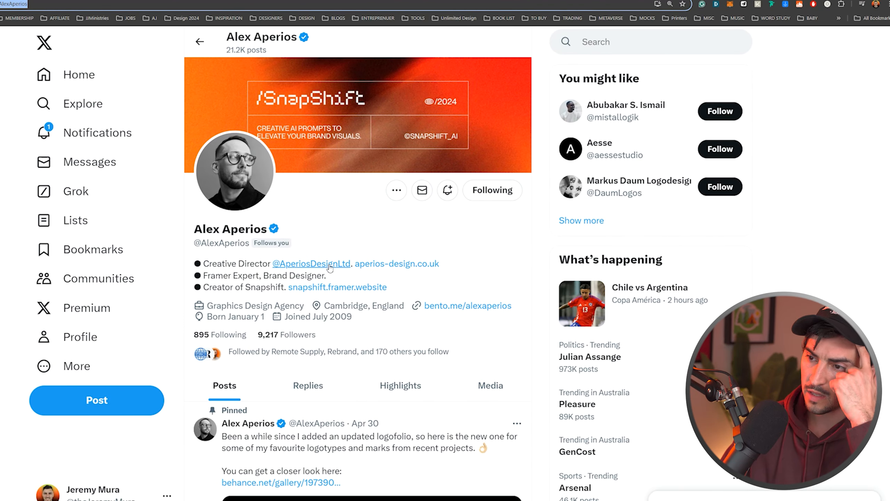
View the personal branding post's logo and tote bag mockup photos on the X profile.
scroll("down", 3)
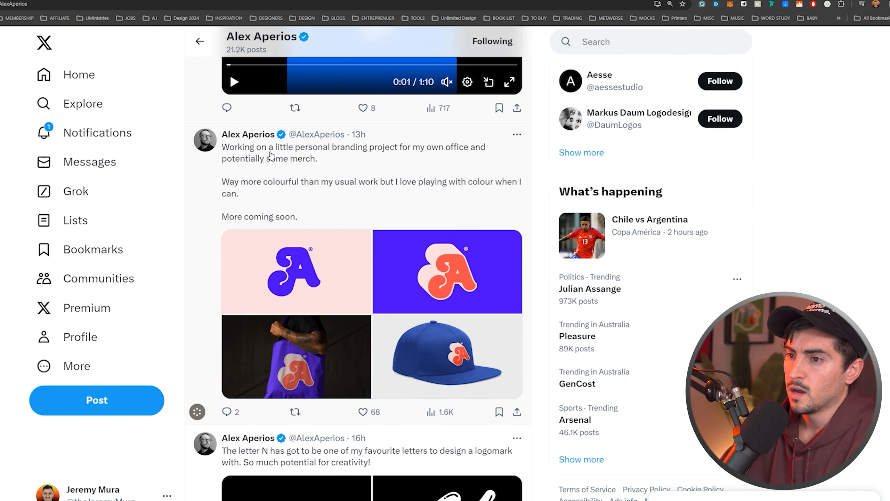
left_click_drag(295, 146, 319, 159)
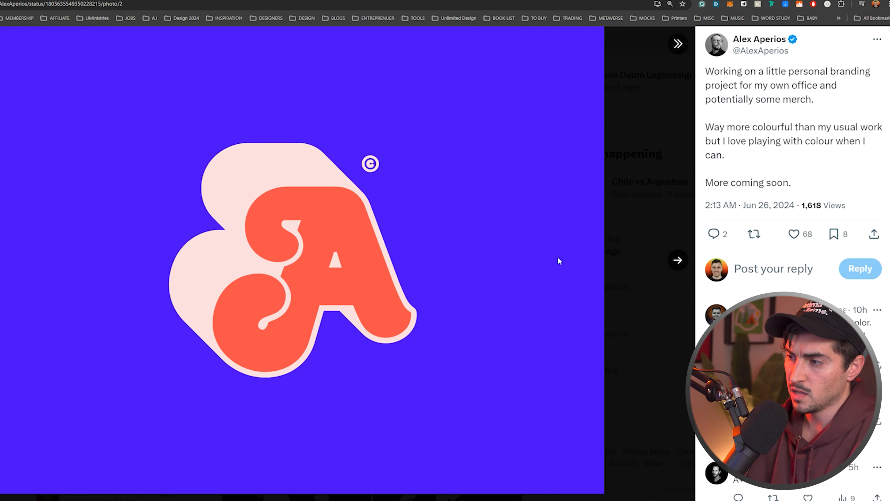
left_click(678, 260)
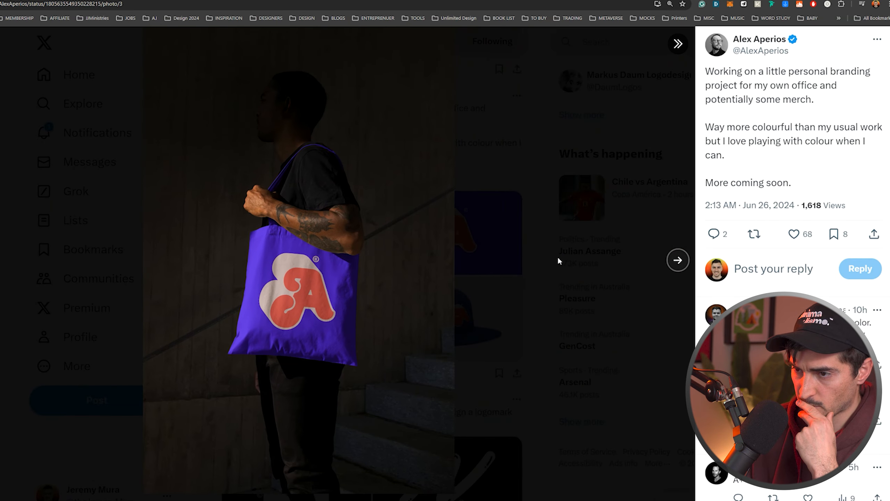
left_click(677, 260)
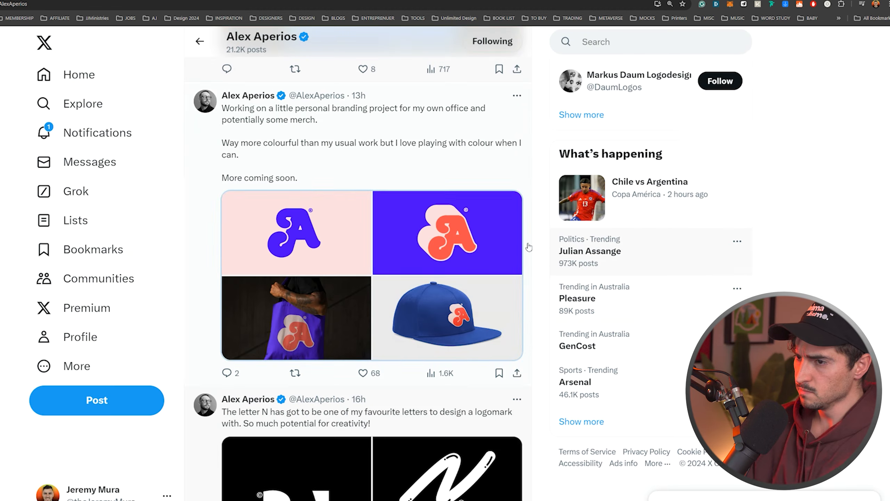
Look at the enlarged letter N logomark post further down the feed.
scroll("down", 3)
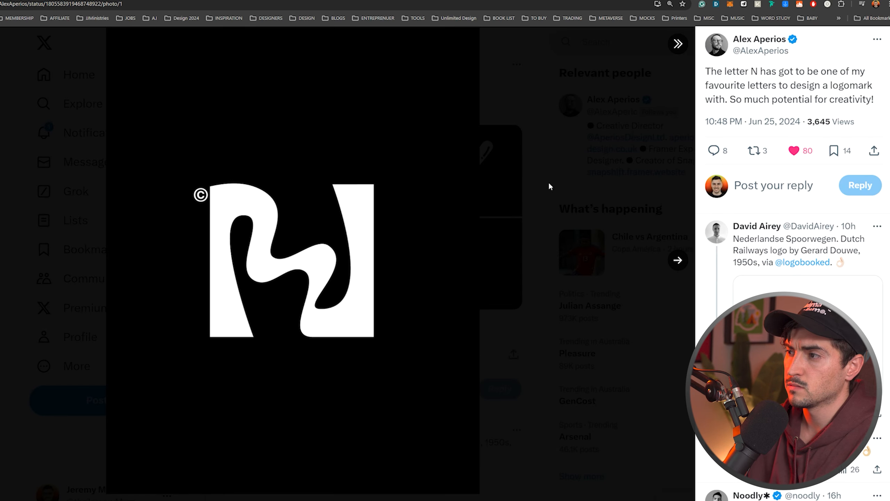
left_click(677, 260)
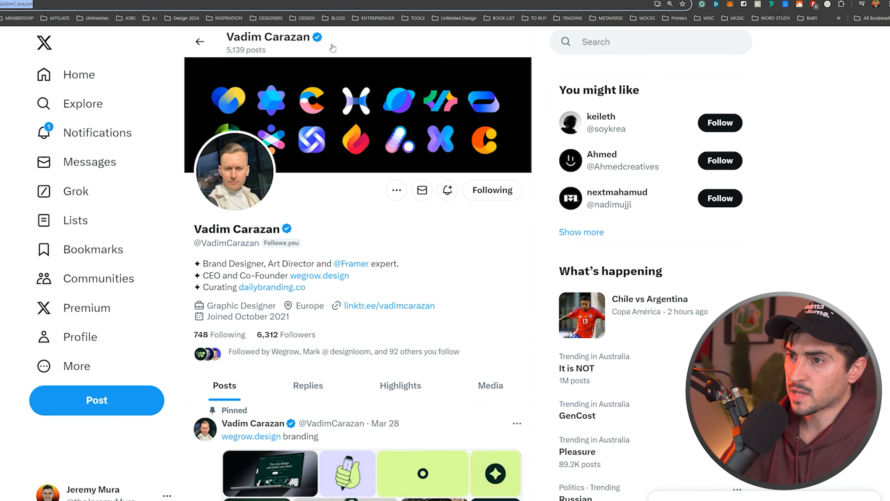
Page through the OpenAI DevDay post's media, including the sweatshirt sleeves image.
scroll("down", 3)
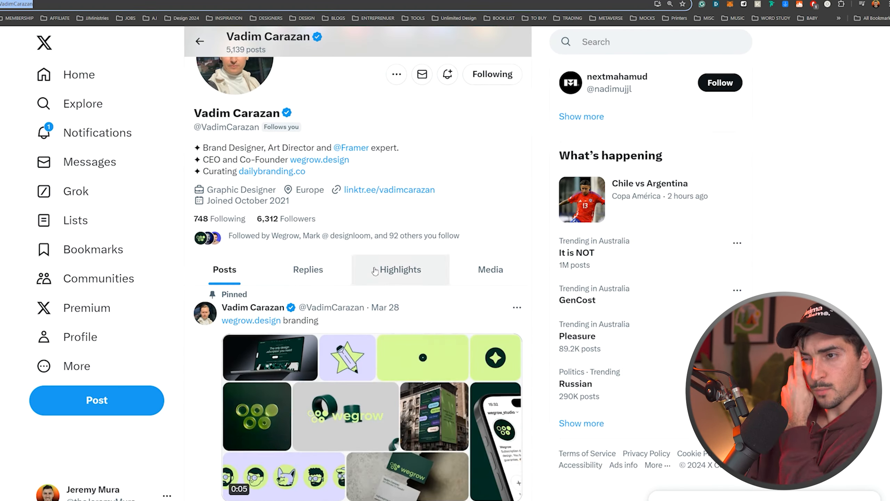
scroll("down", 3)
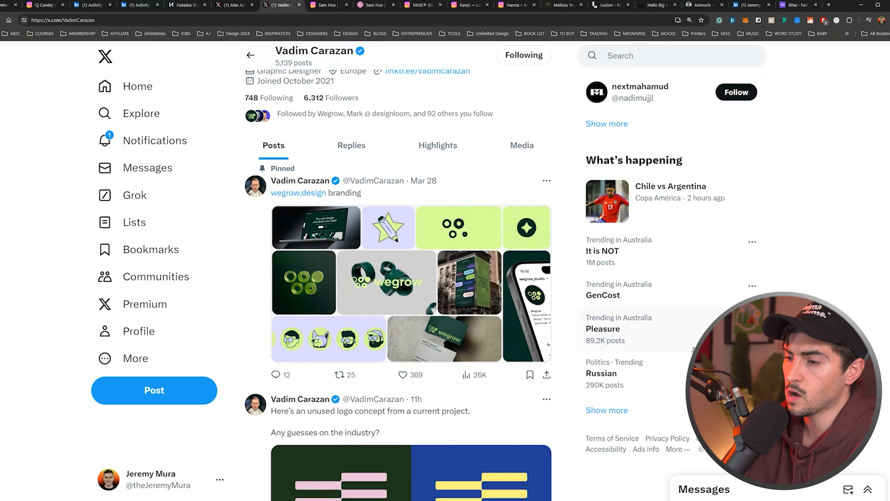
scroll("down", 3)
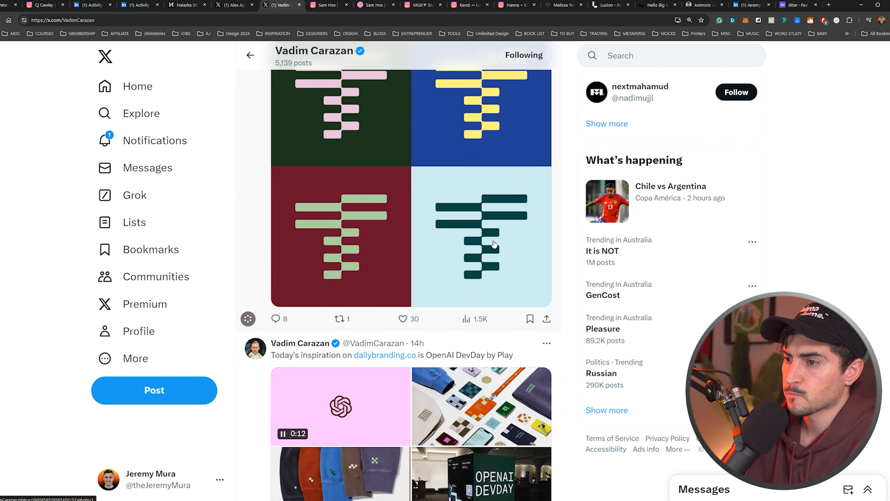
scroll("down", 3)
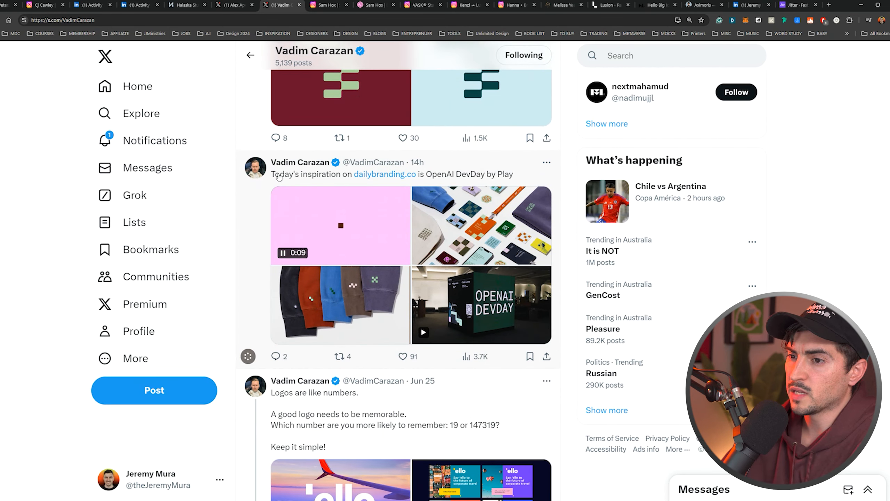
left_click_drag(271, 174, 437, 174)
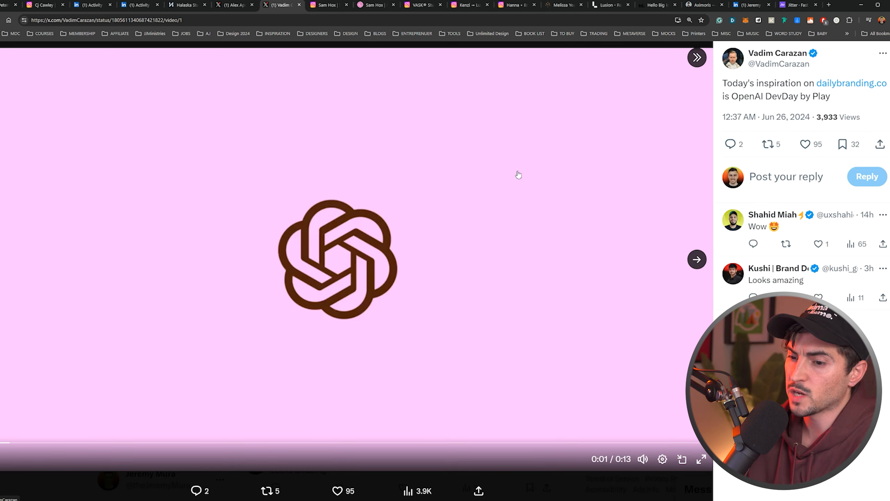
left_click(697, 259)
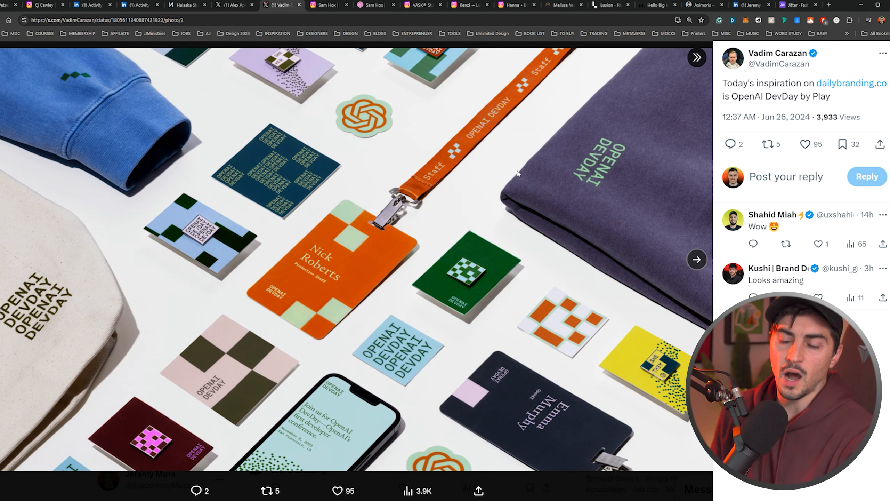
left_click(697, 260)
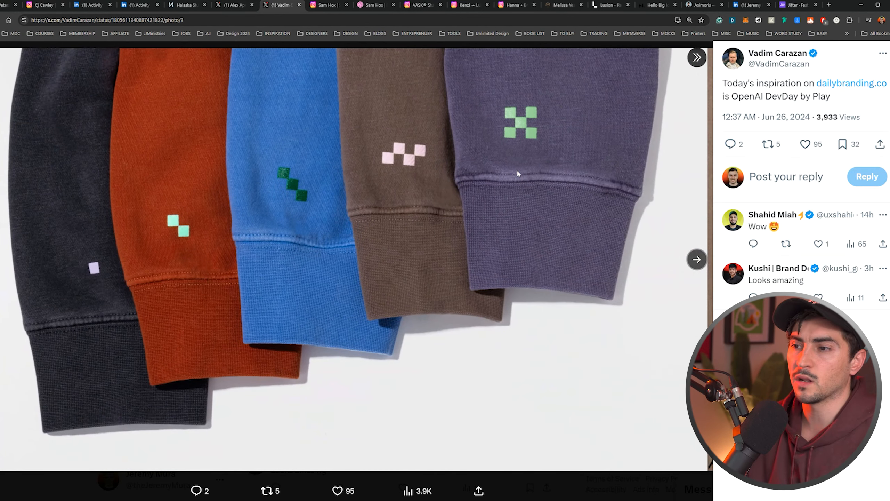
left_click(696, 259)
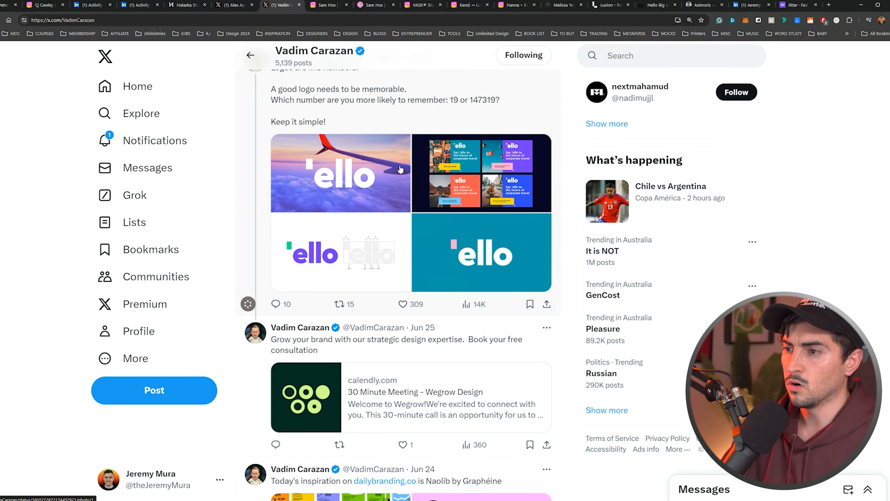
View the REAL Premium Seltzer cube packaging image full-size, then move to the designer's Instagram.
scroll("down", 3)
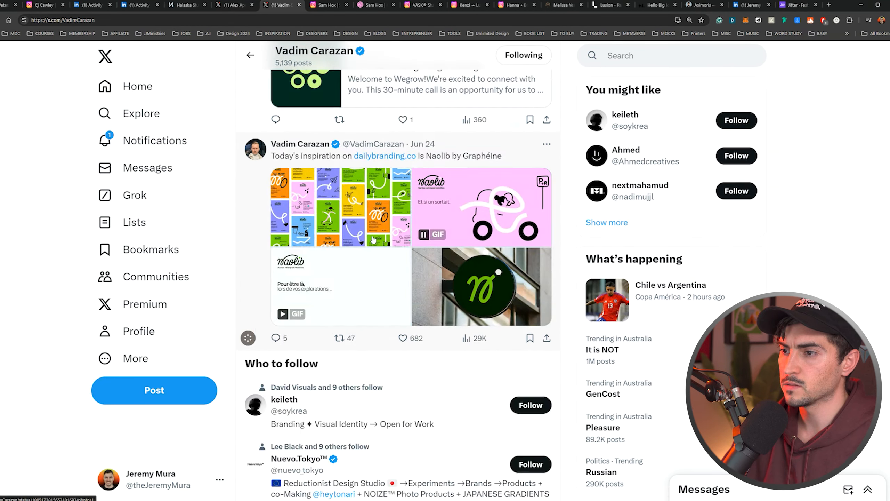
scroll("down", 3)
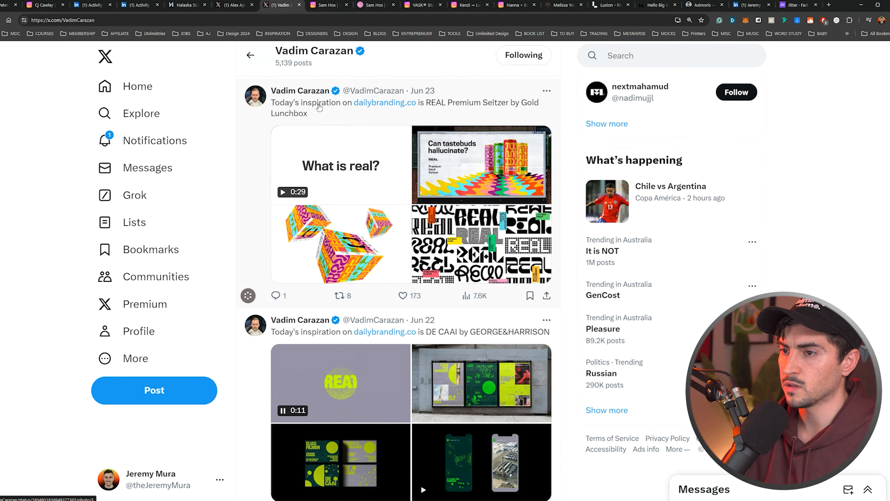
left_click(340, 244)
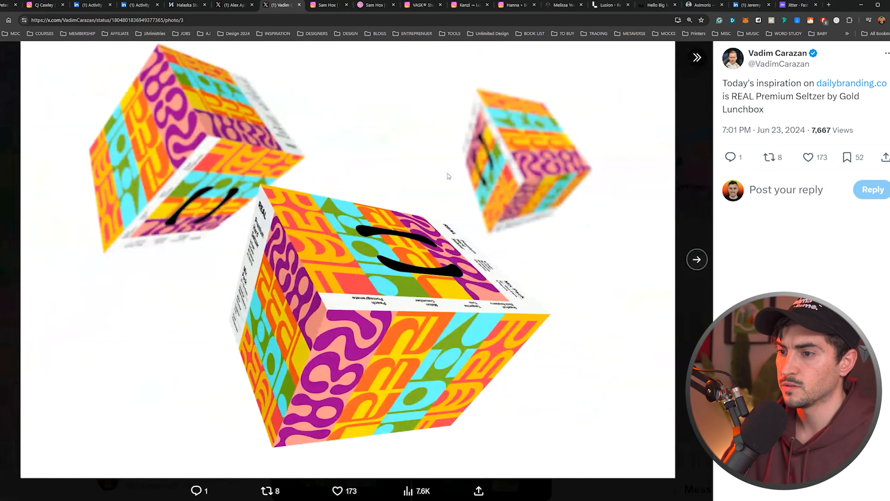
left_click(697, 260)
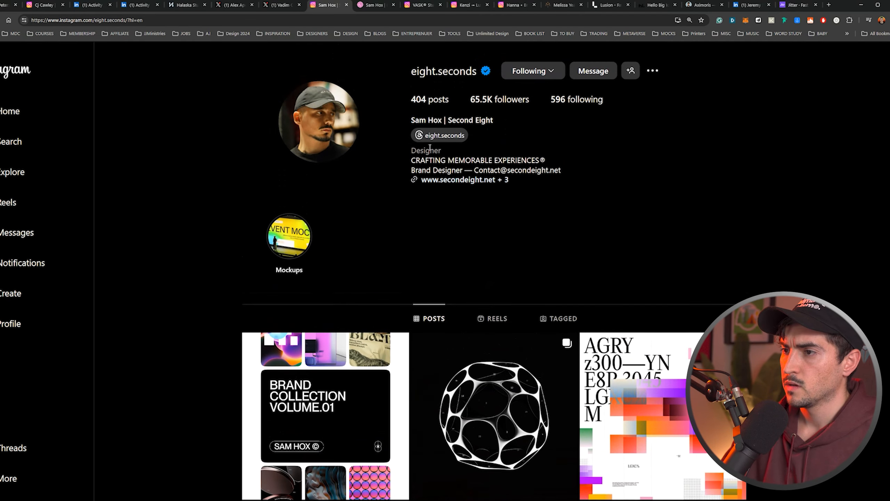
scroll("down", 3)
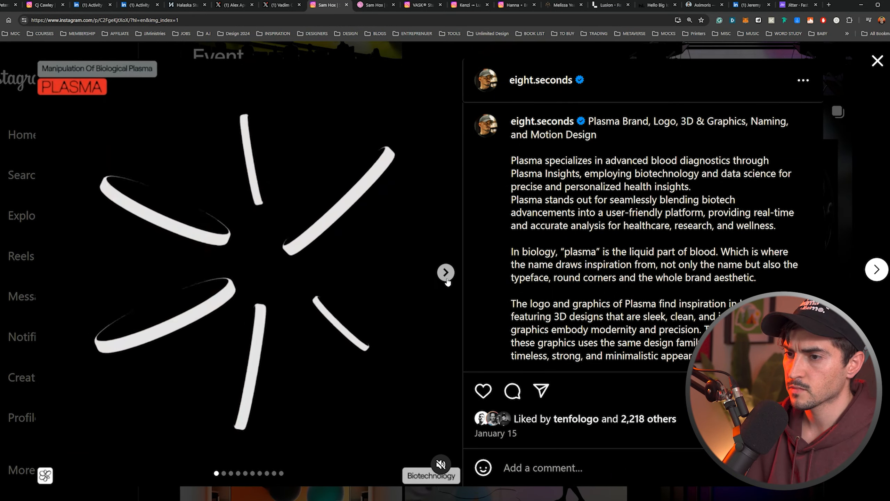
left_click(446, 272)
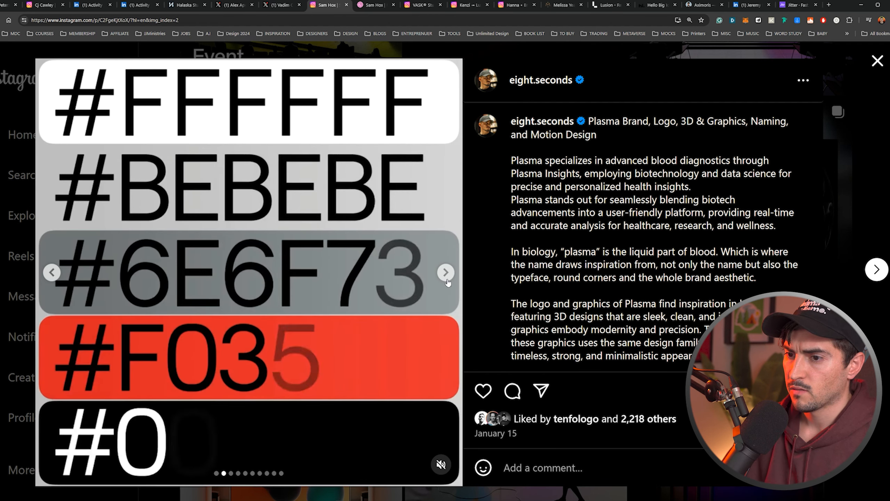
left_click(445, 271)
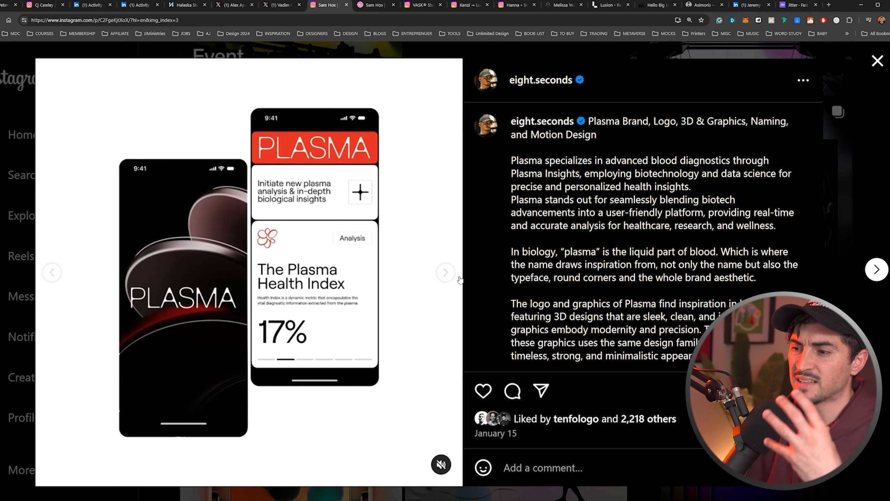
left_click(445, 273)
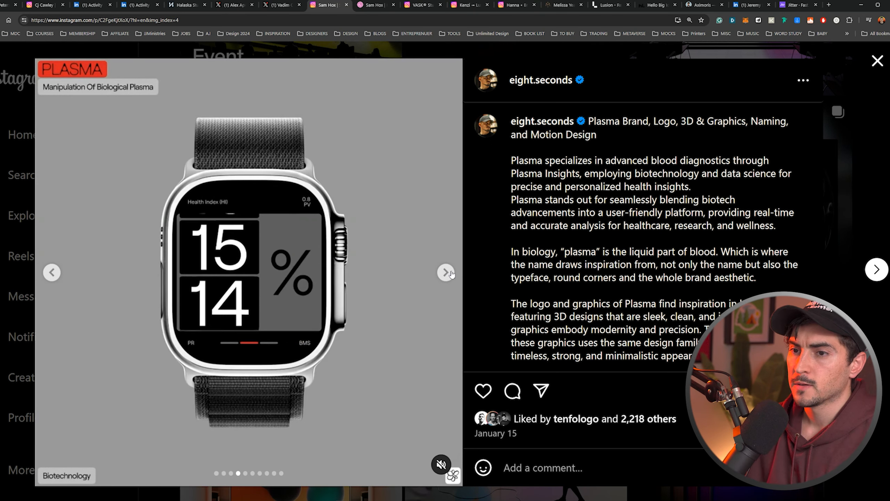
left_click(446, 272)
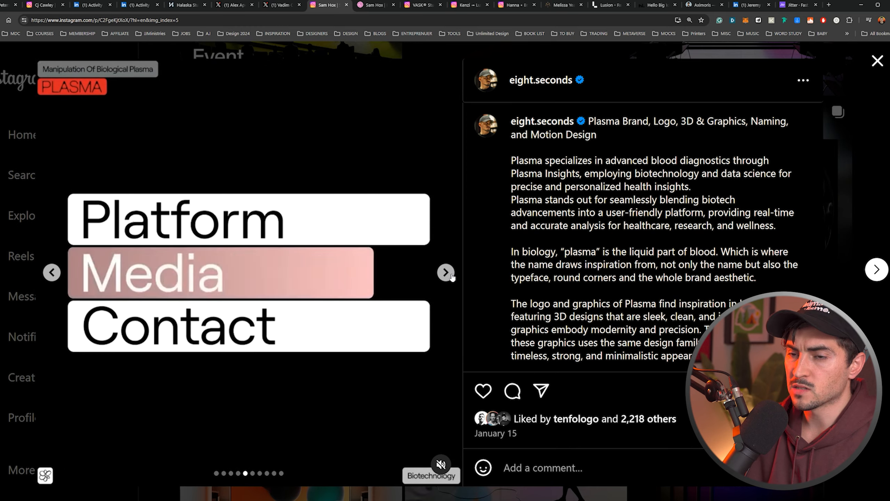
left_click(446, 272)
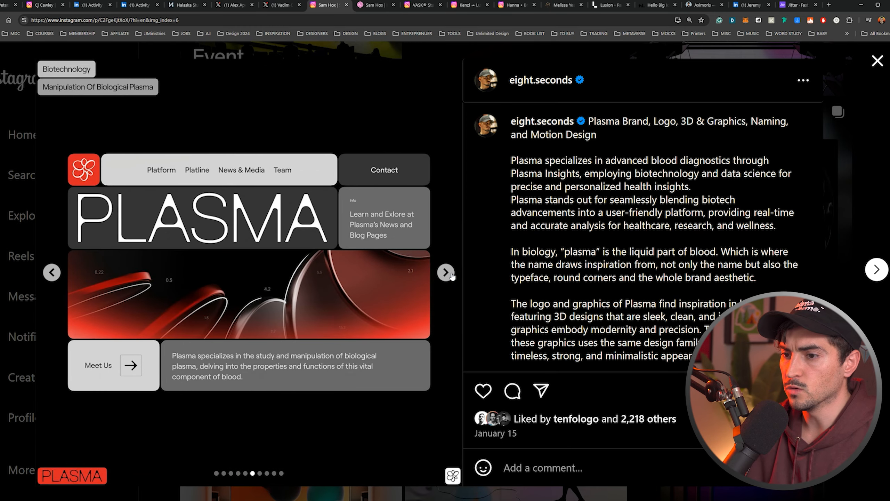
left_click(877, 60)
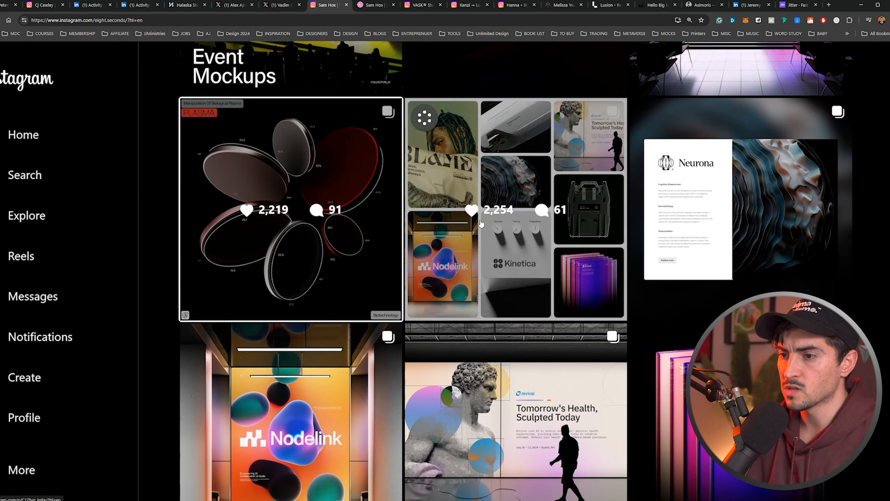
left_click(290, 209)
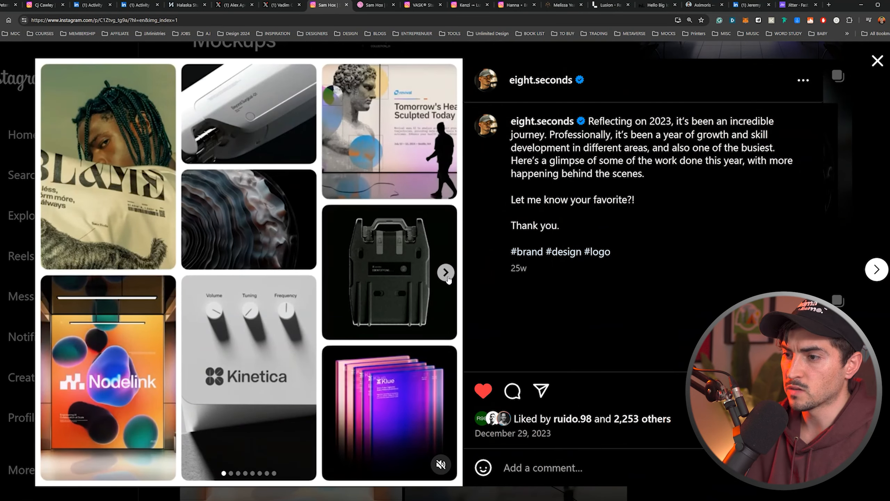
left_click(446, 272)
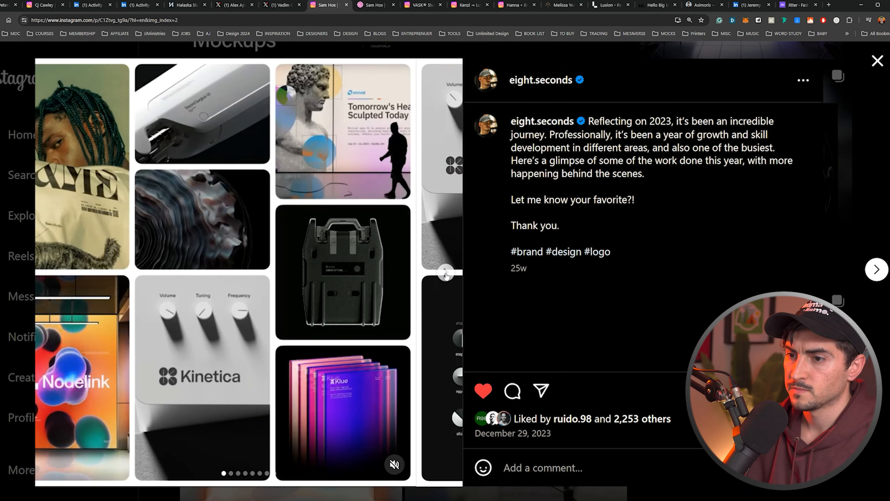
left_click(446, 273)
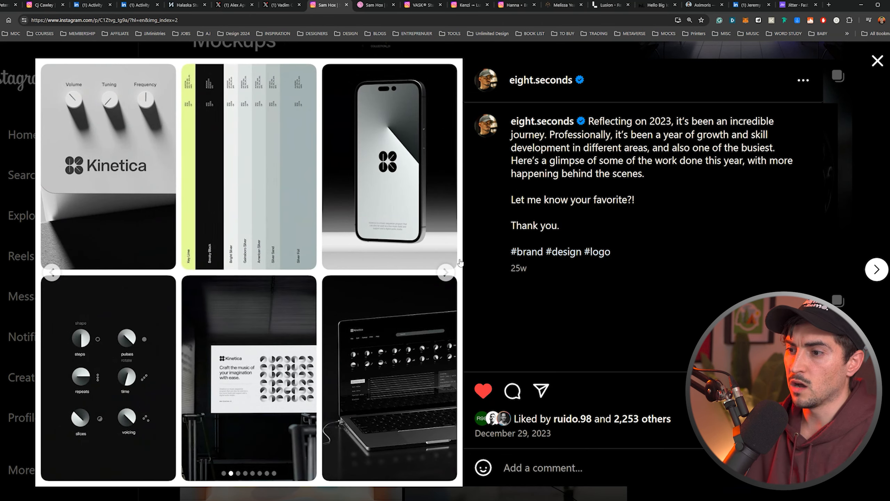
left_click(446, 272)
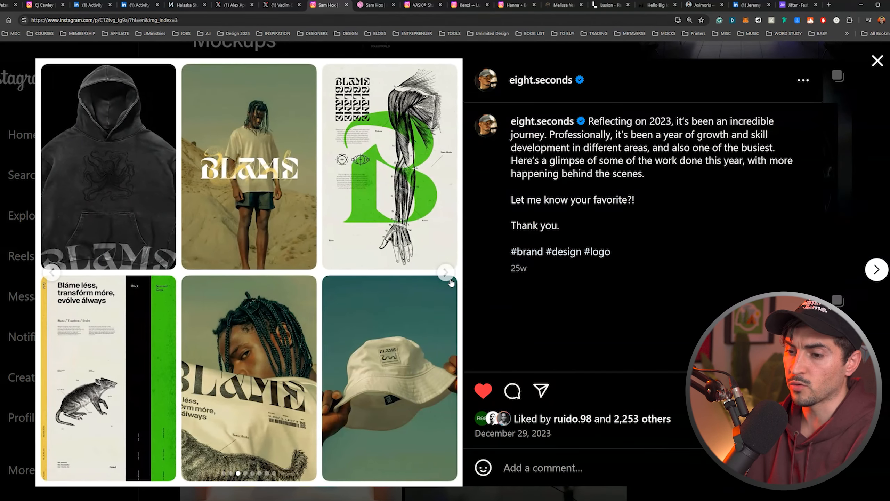
left_click(447, 272)
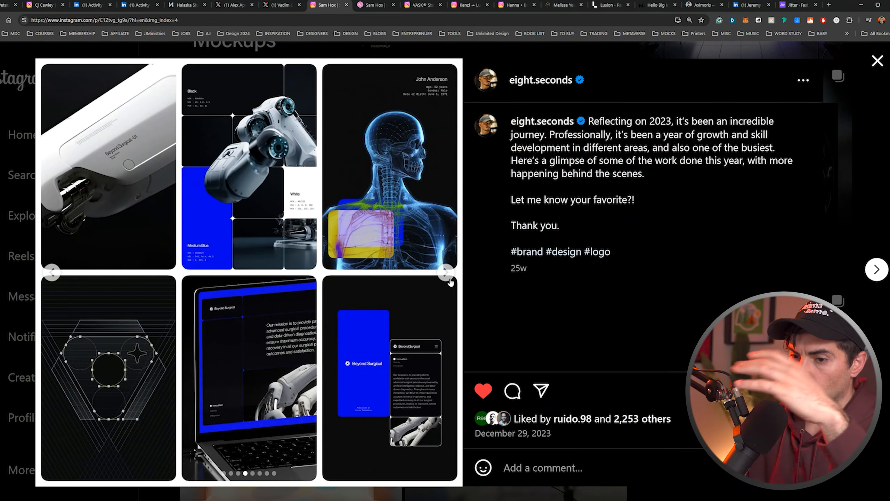
left_click(447, 272)
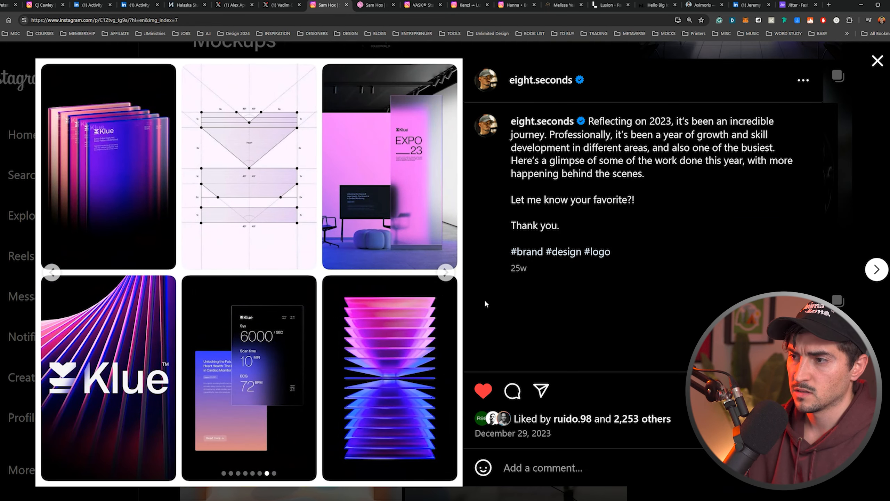
left_click(877, 61)
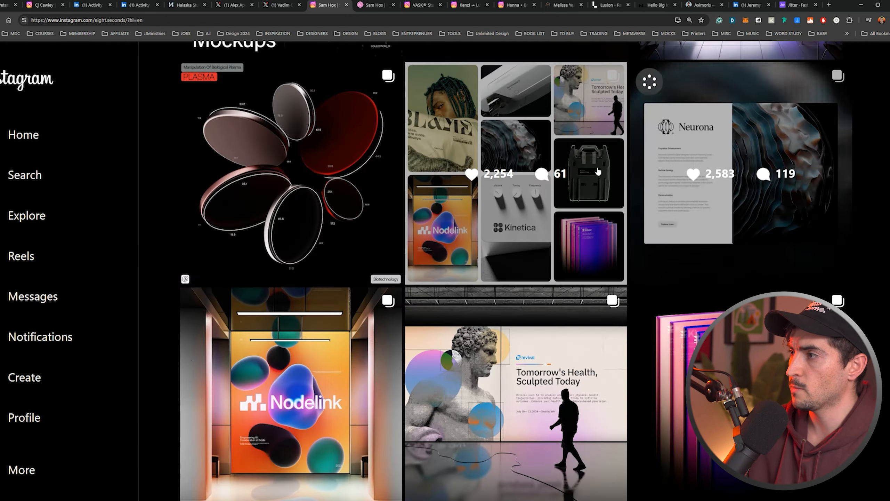
Scan the eight.seconds logo grid and bring up the secondeight Dribbble portfolio.
scroll("down", 3)
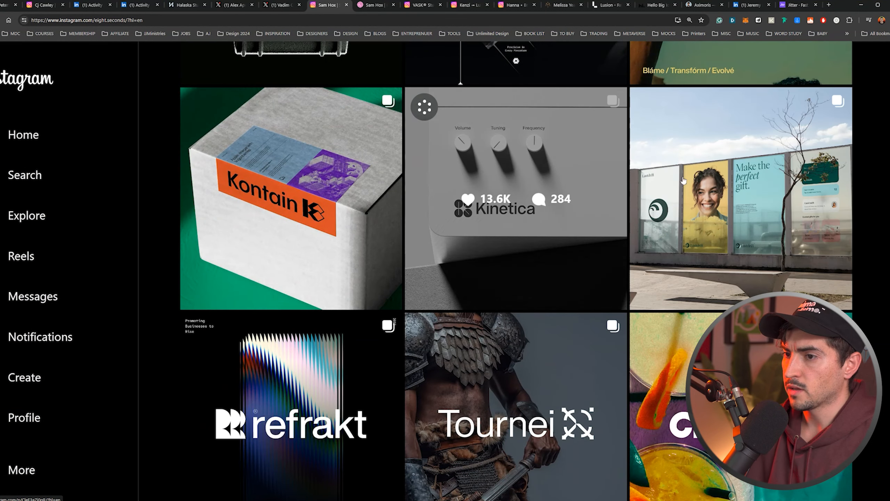
scroll("down", 3)
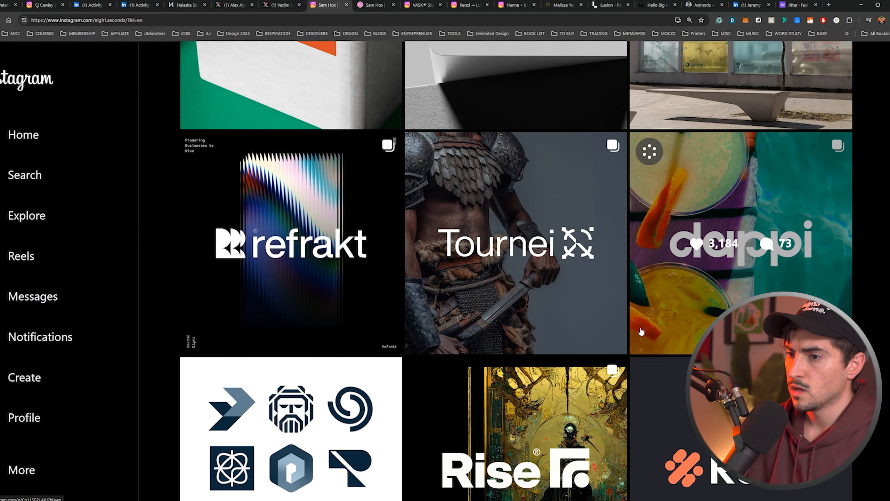
mouse_move(627, 317)
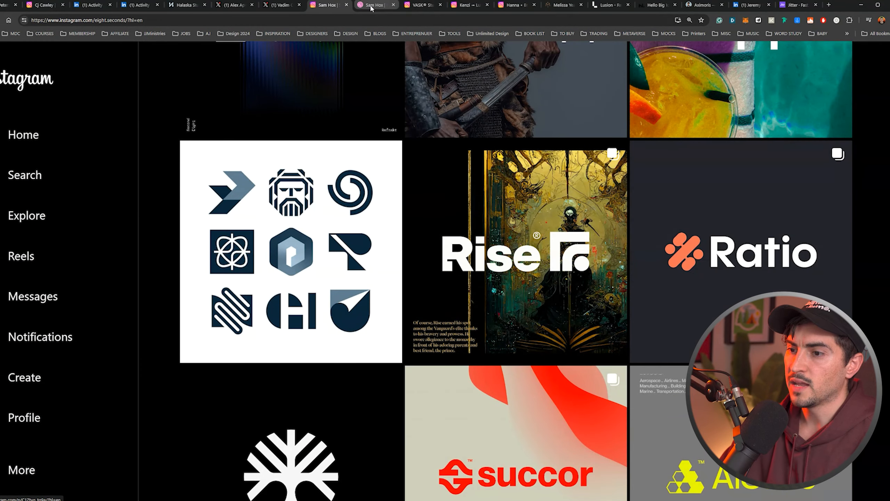
left_click(375, 4)
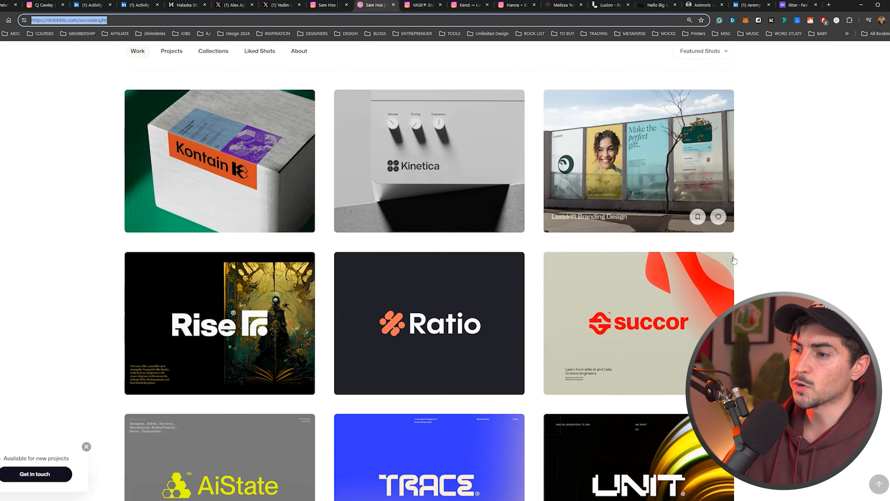
Scroll the secondeight shots grid from Kontain down to Lumin, Forward and Oriton.
scroll("down", 3)
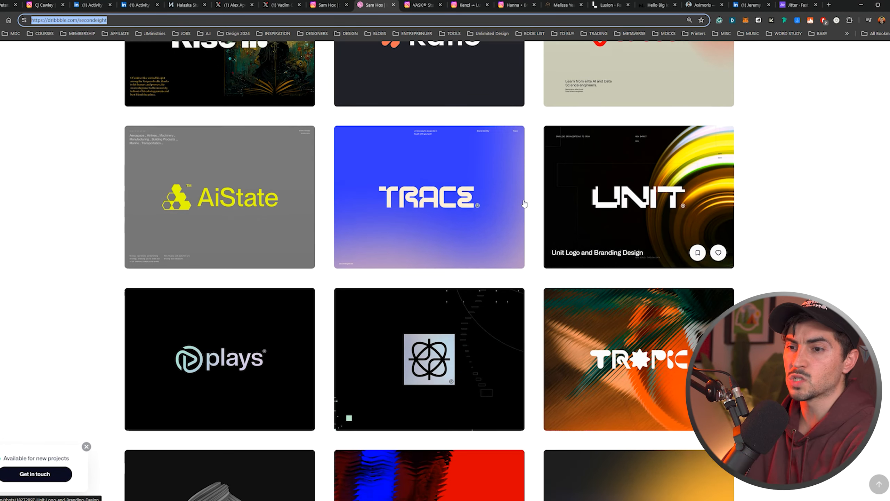
scroll("down", 3)
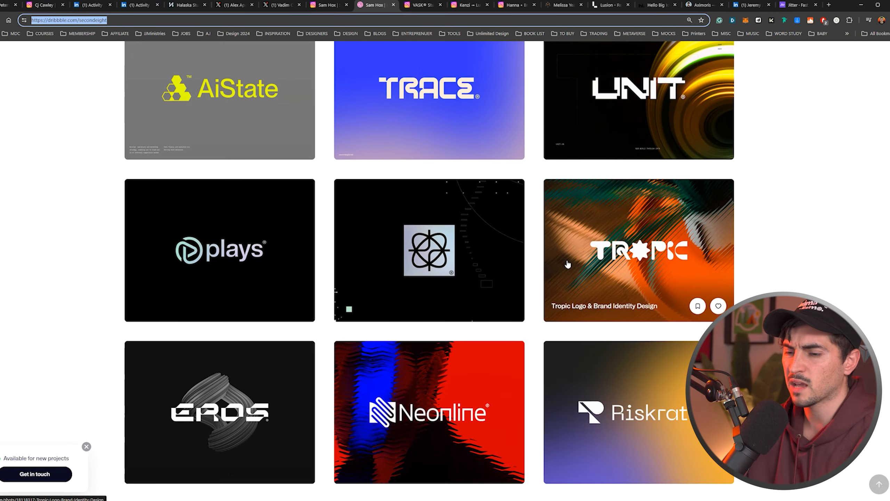
scroll("down", 3)
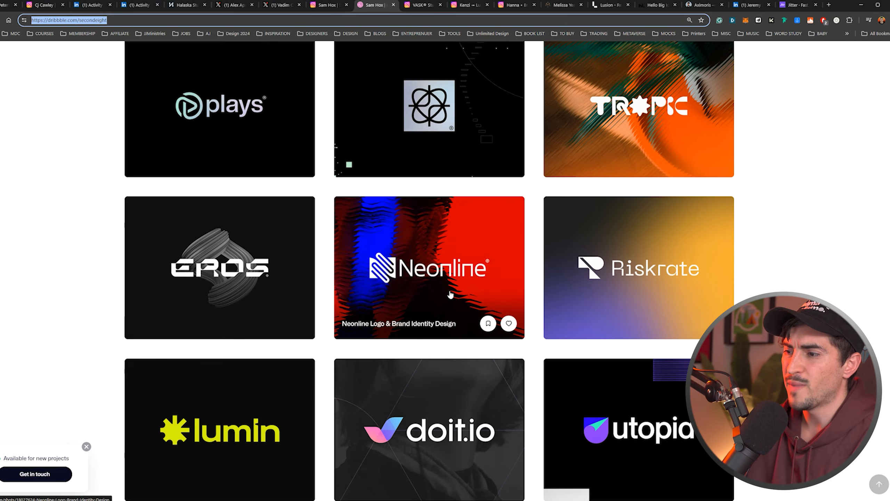
left_click(429, 267)
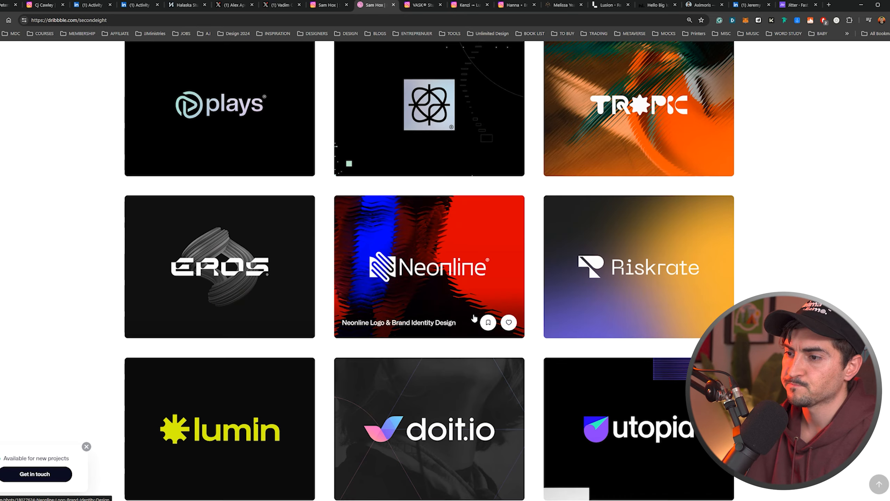
scroll("down", 3)
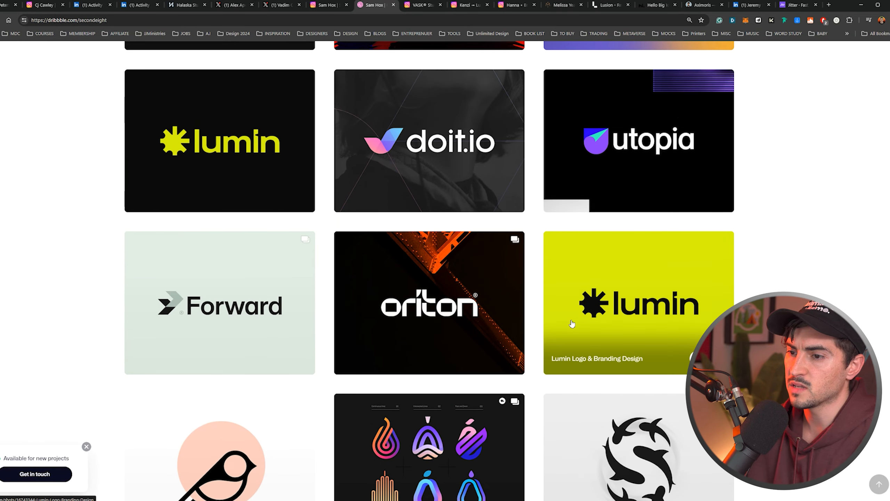
mouse_move(423, 70)
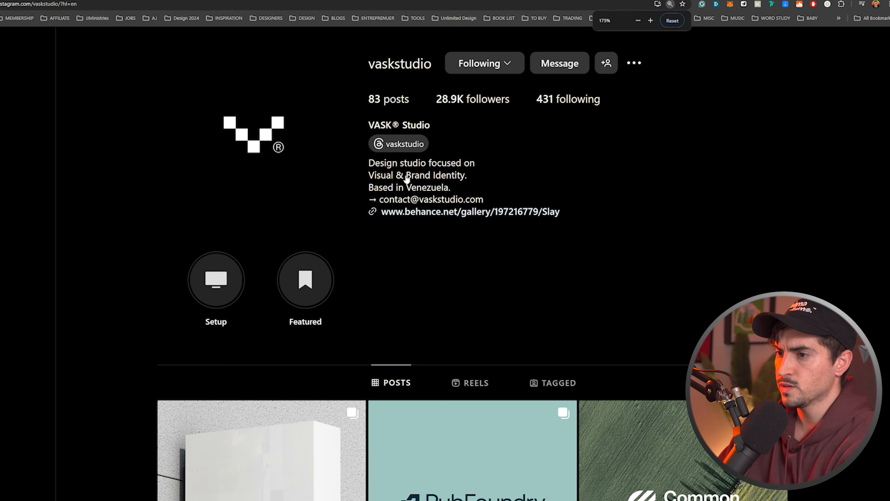
View VASK Studio's Nerolab smartwatch post and return to the grid.
scroll("down", 3)
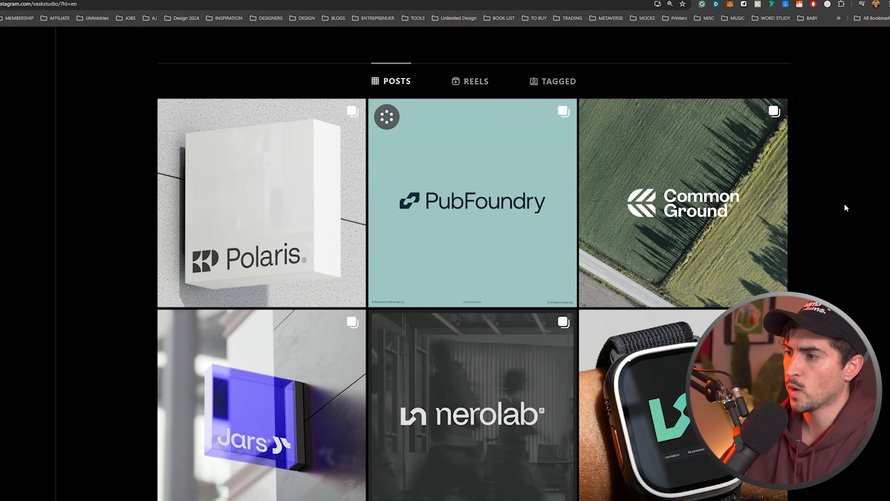
scroll("down", 3)
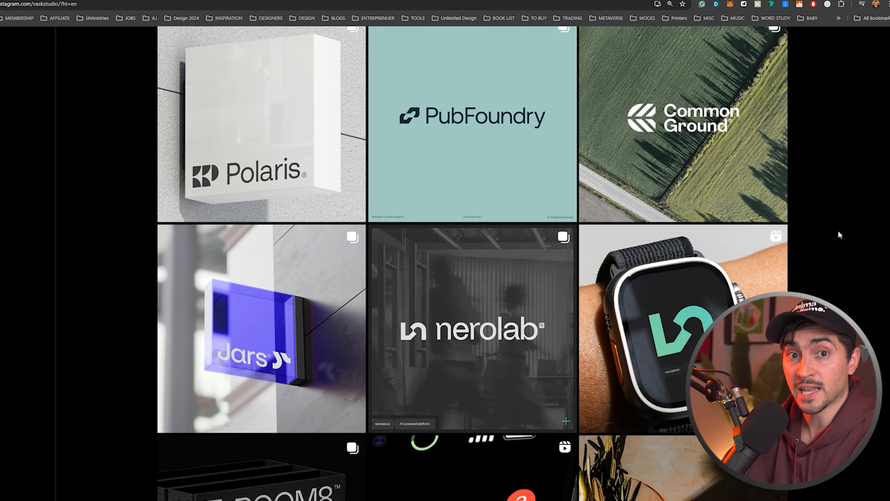
left_click(682, 328)
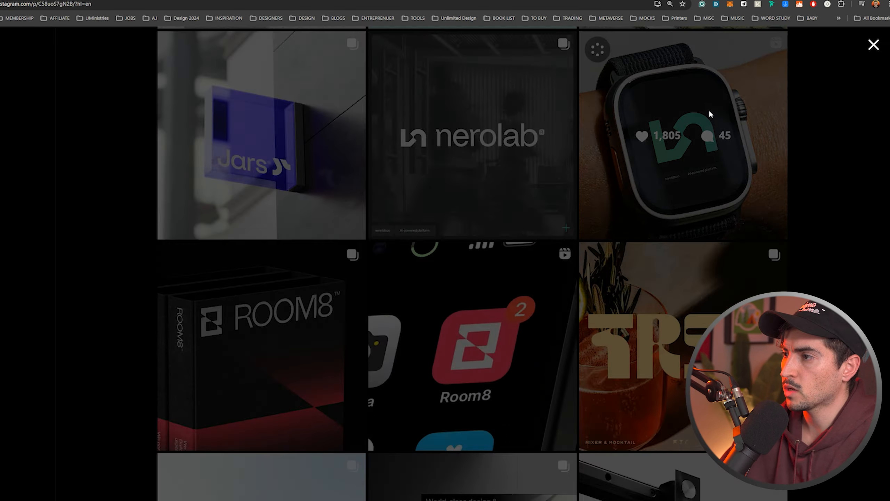
left_click(471, 135)
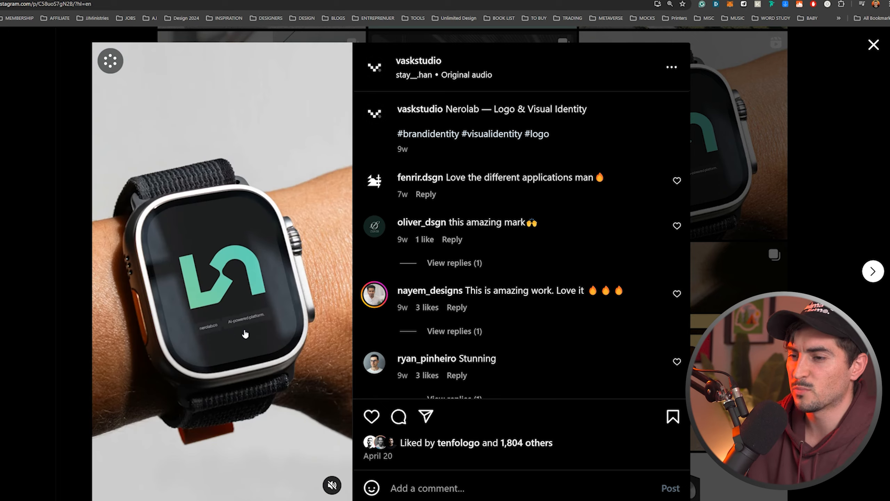
left_click(874, 44)
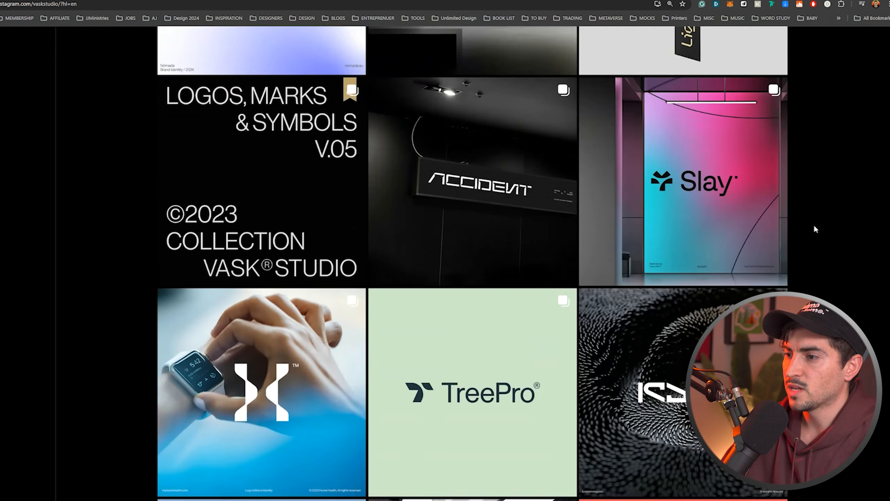
Step through the LATTO project carousel images.
scroll("down", 3)
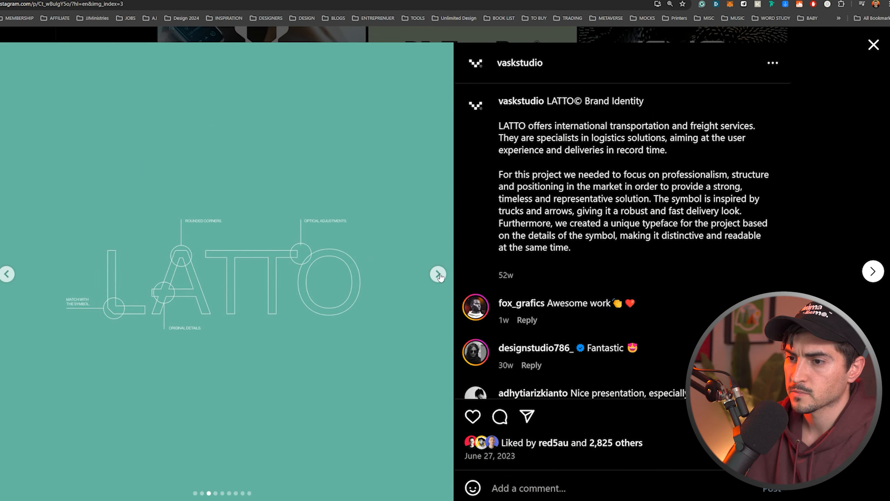
left_click(438, 273)
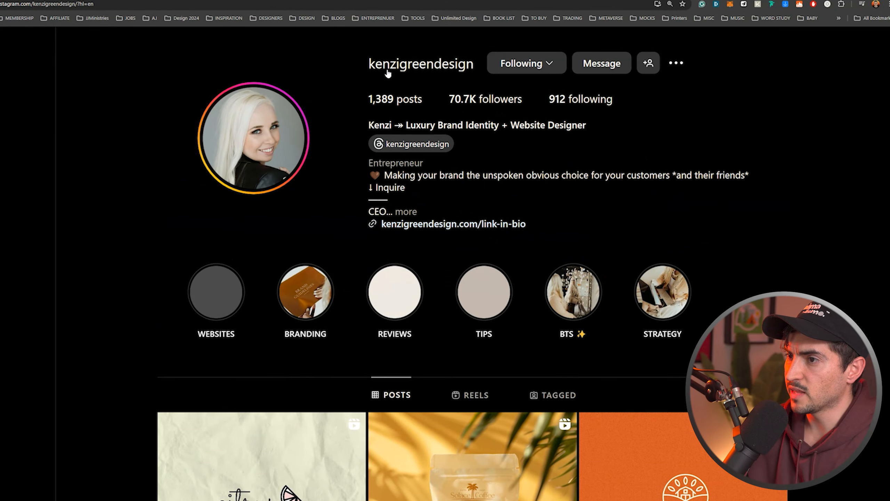
Check kenzigreendesign's rebranding reel and grid, then move to the hannawoadesign profile.
scroll("down", 3)
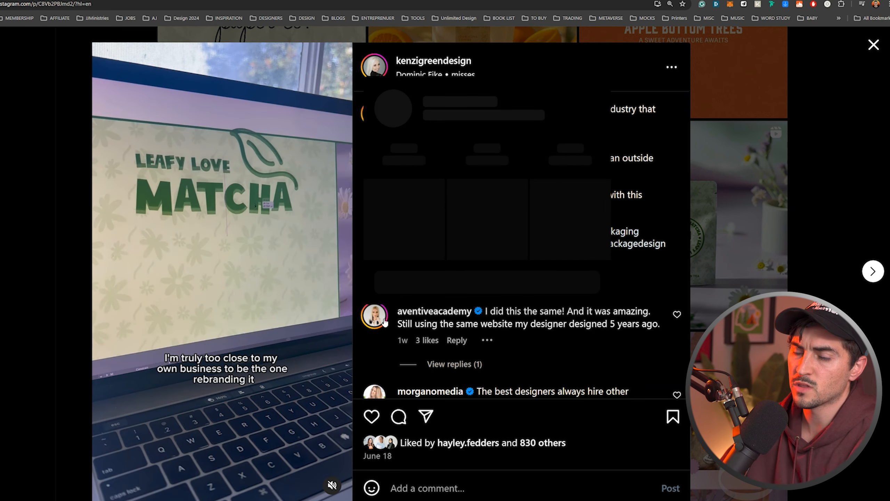
mouse_move(434, 310)
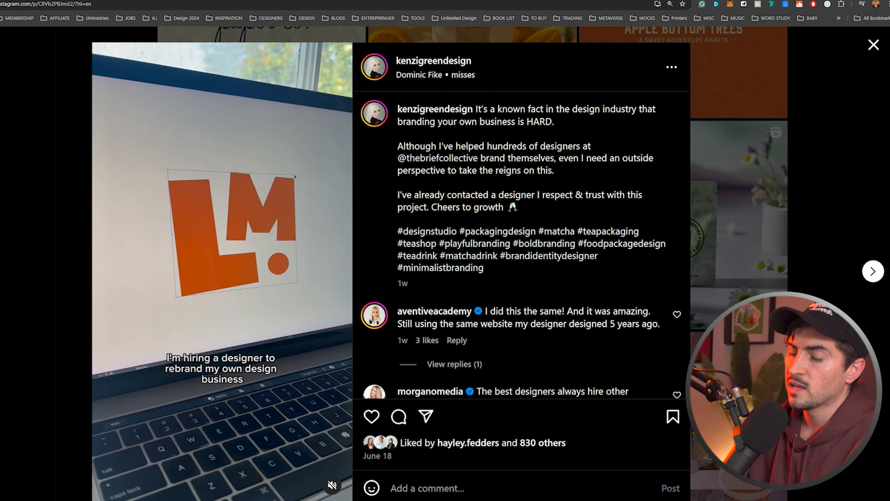
left_click(873, 45)
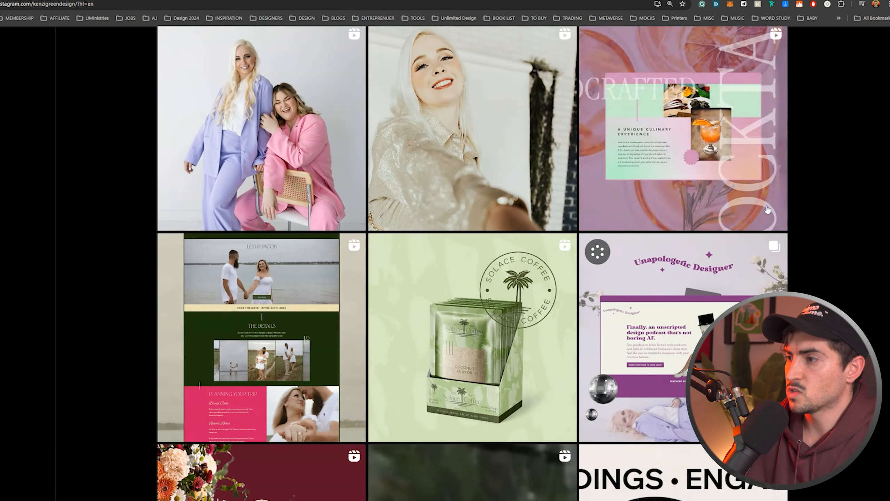
scroll("down", 3)
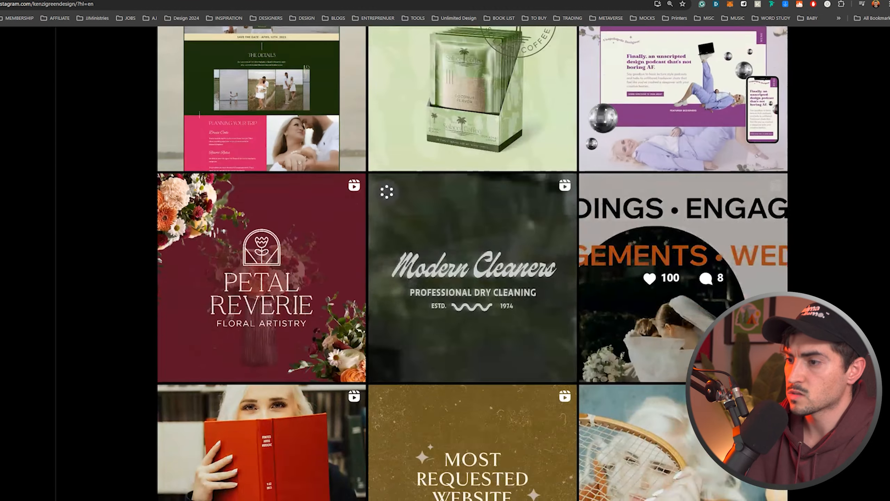
left_click(472, 278)
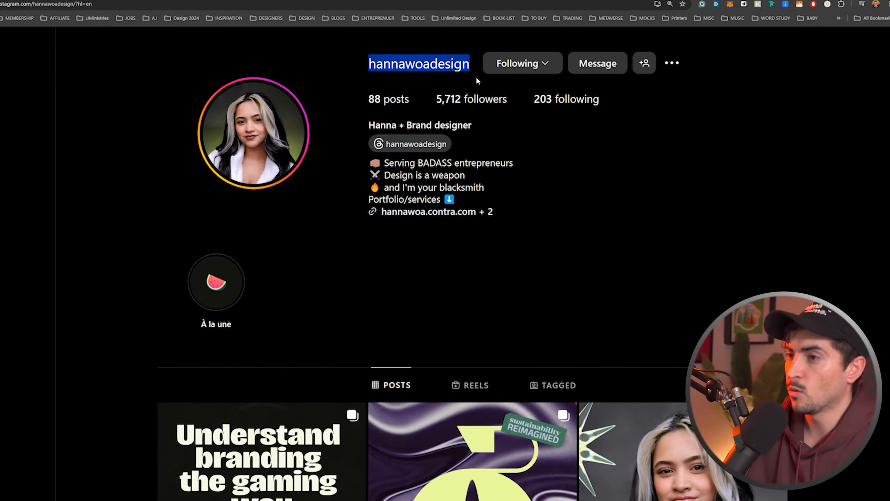
Page through the High Fever carousel and highlight the caption's closing line about DMs.
scroll("down", 3)
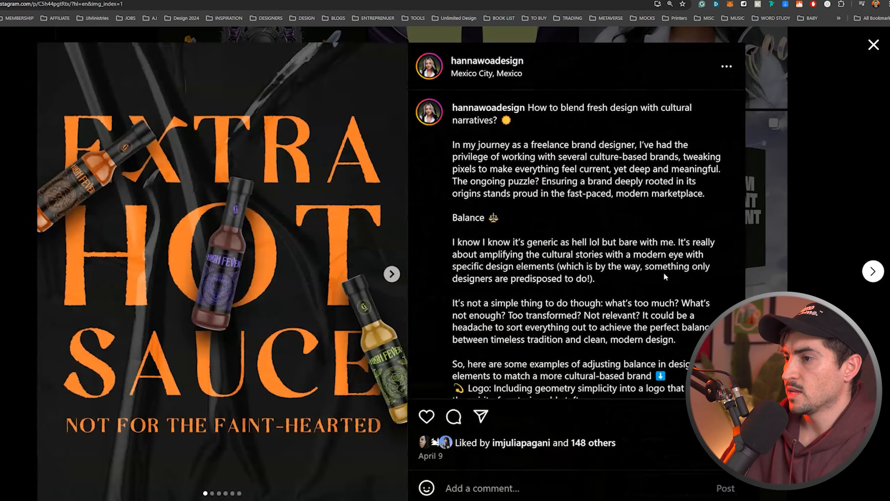
left_click(391, 274)
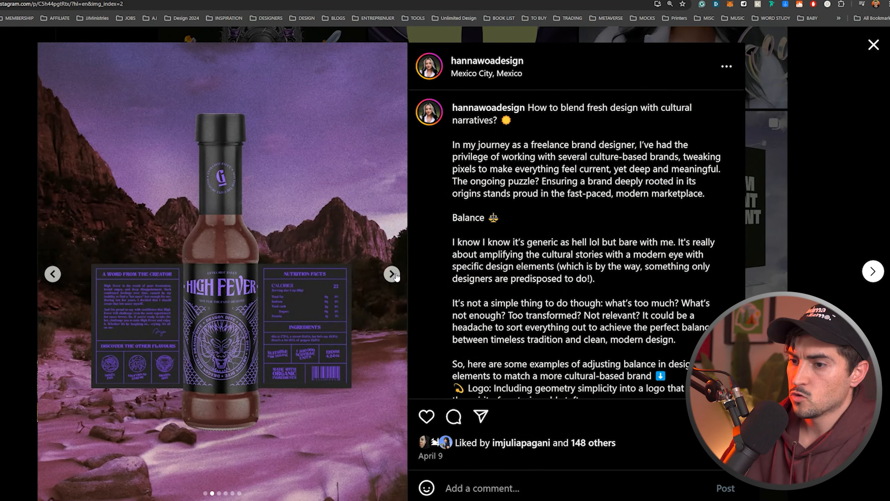
left_click(391, 274)
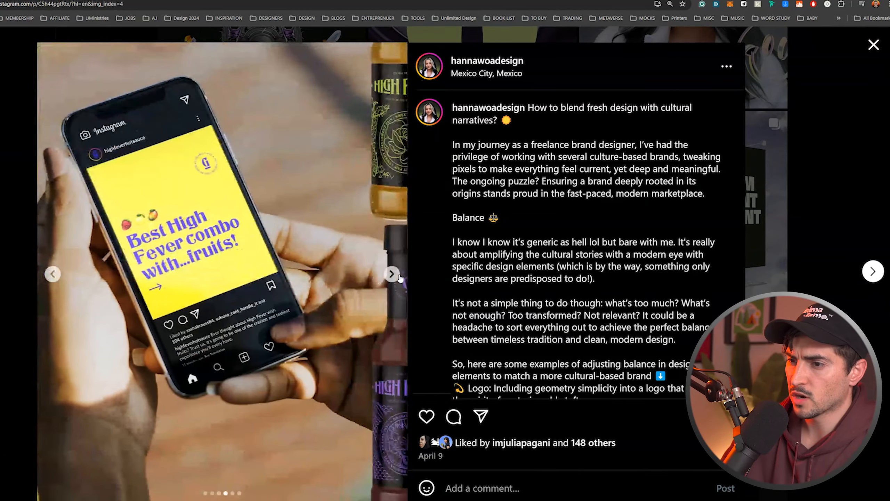
left_click(392, 275)
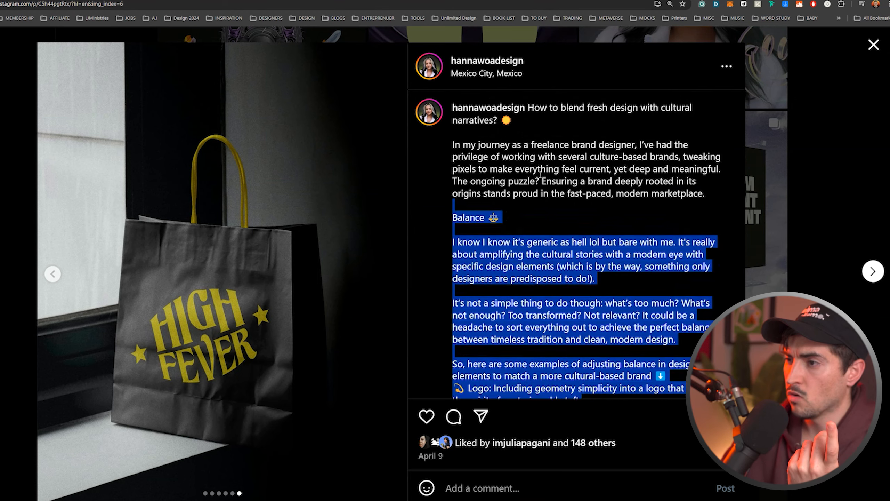
scroll("down", 3)
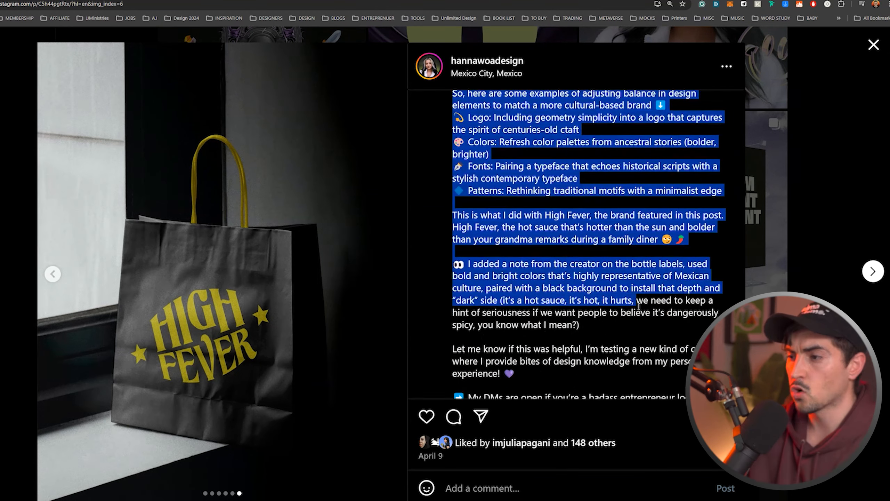
scroll("down", 3)
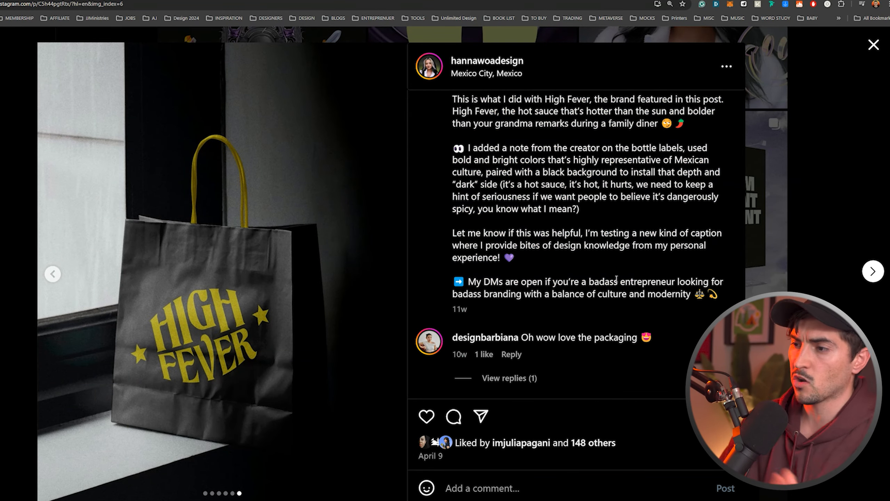
left_click_drag(452, 281, 553, 293)
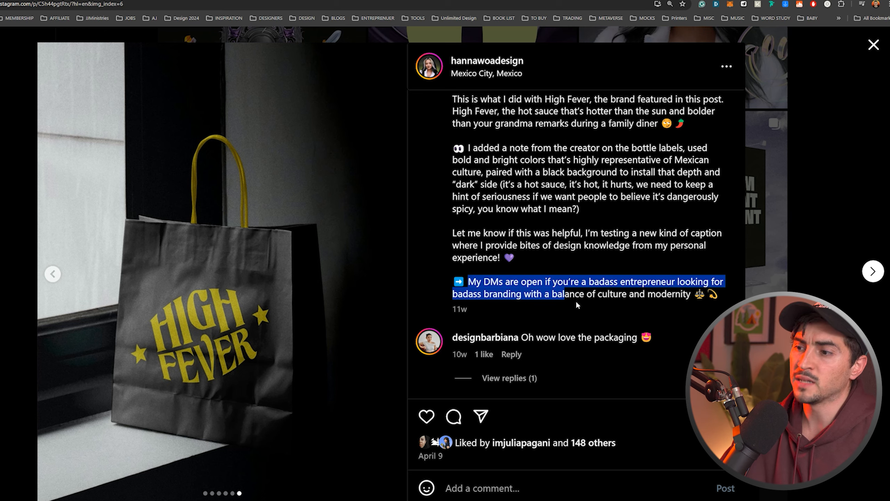
scroll("down", 3)
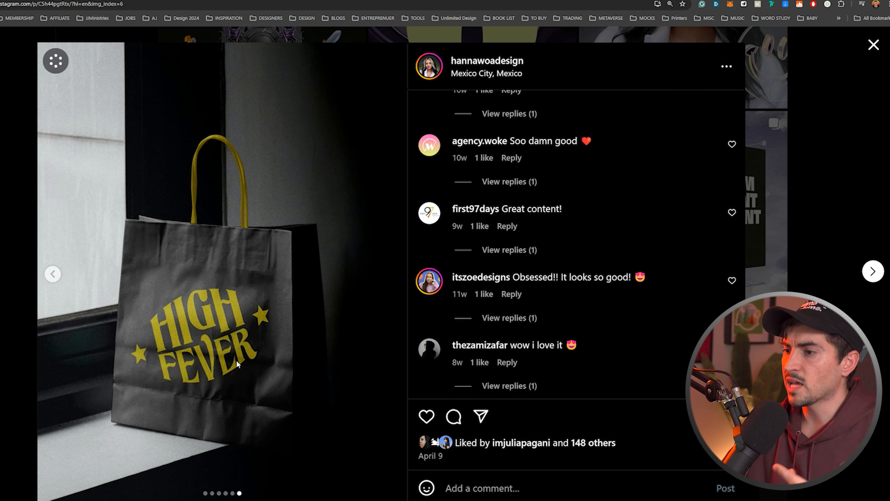
left_click(874, 44)
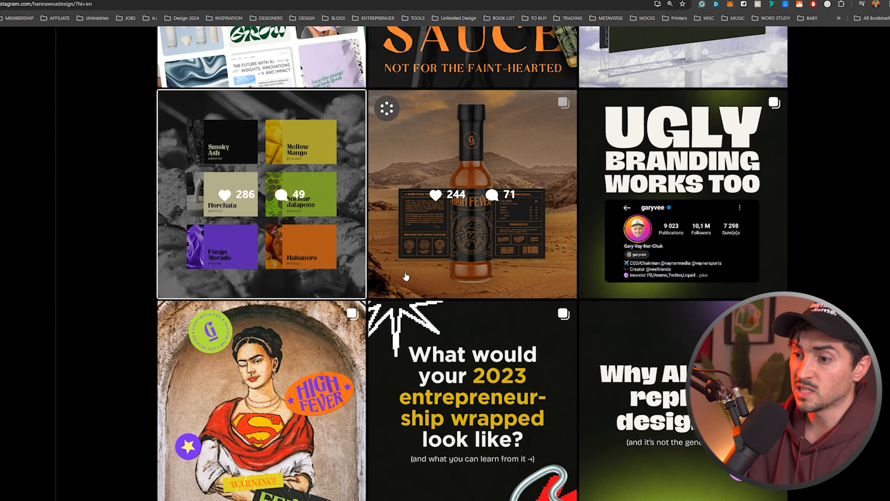
View the She Got It Productions branding images, then leave for Melissa Yeager's website.
scroll("down", 3)
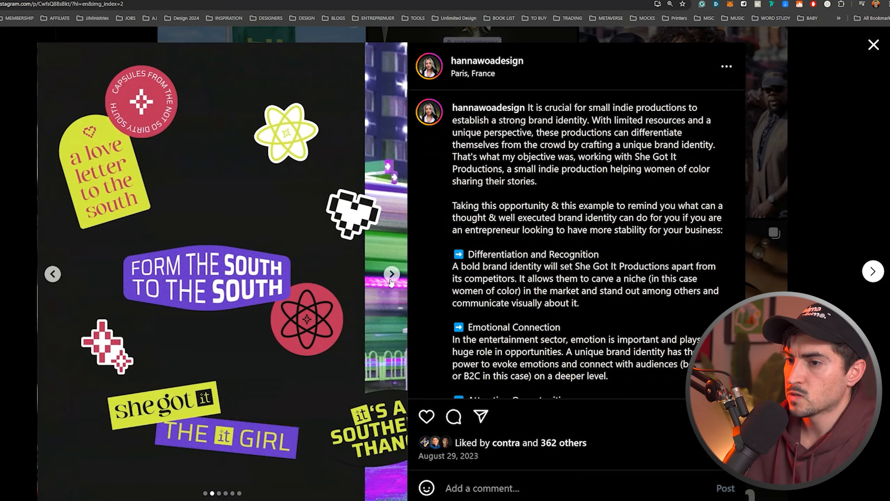
left_click(392, 273)
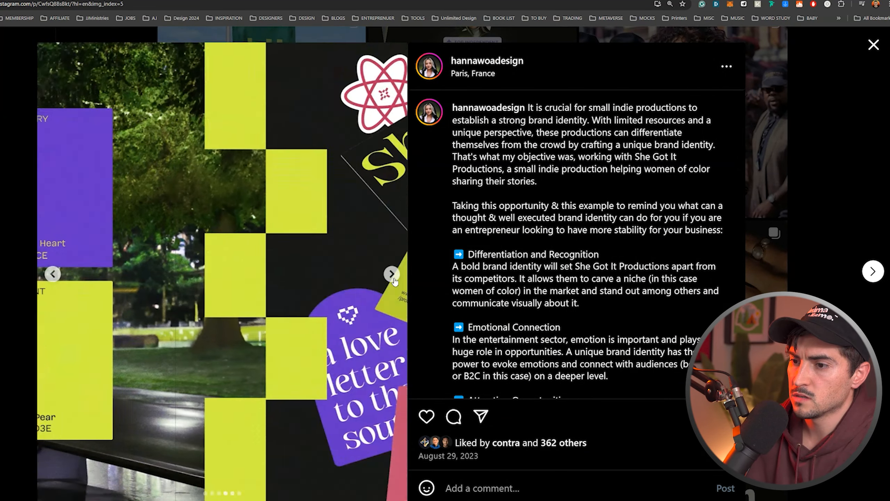
left_click(873, 45)
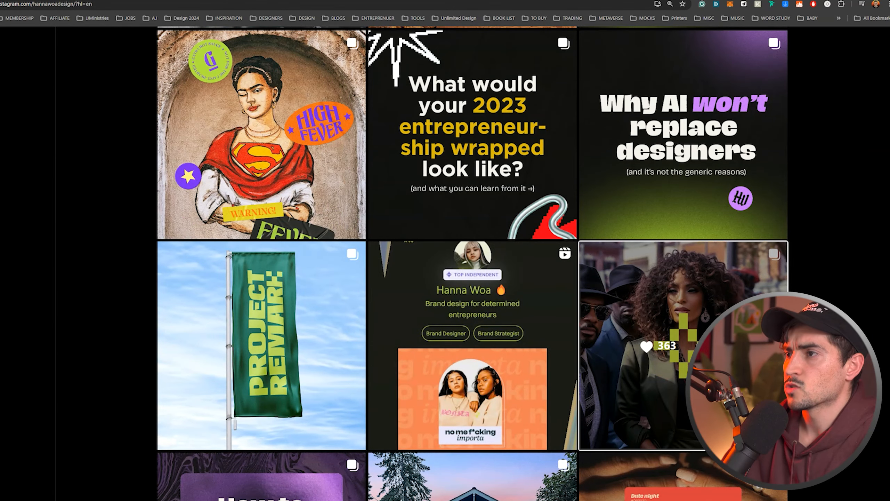
left_click(562, 5)
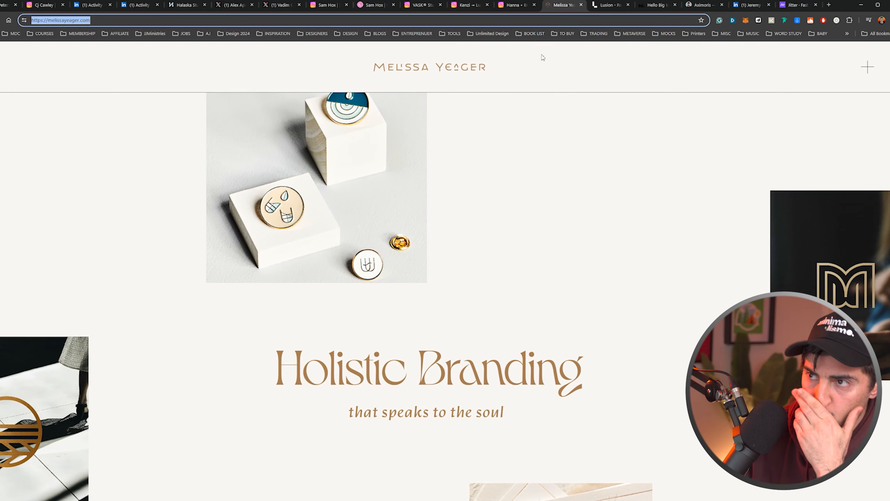
Browse Melissa Yeager's homepage from Holistic Branding to the subscribe footer, then switch to Lusion's site.
scroll("down", 3)
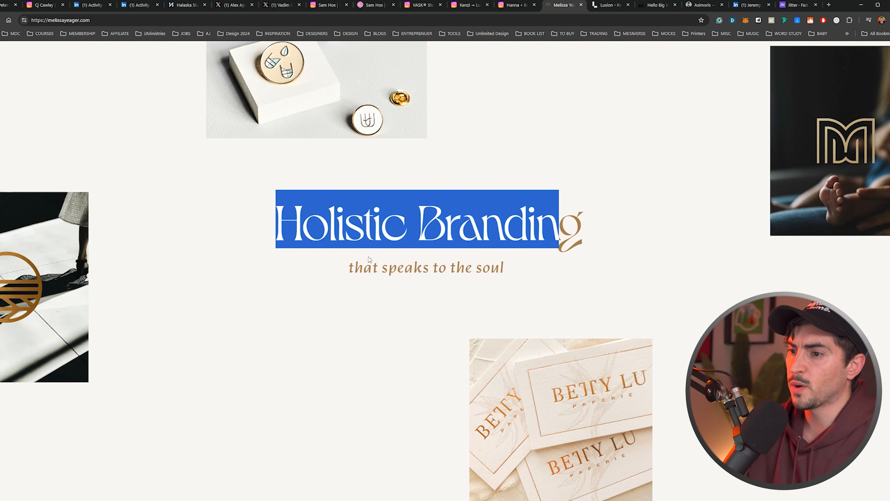
scroll("up", 3)
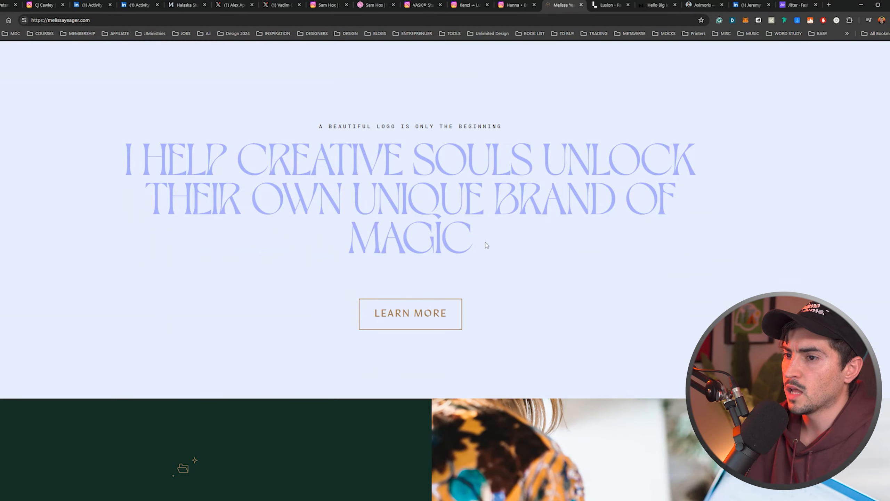
scroll("down", 3)
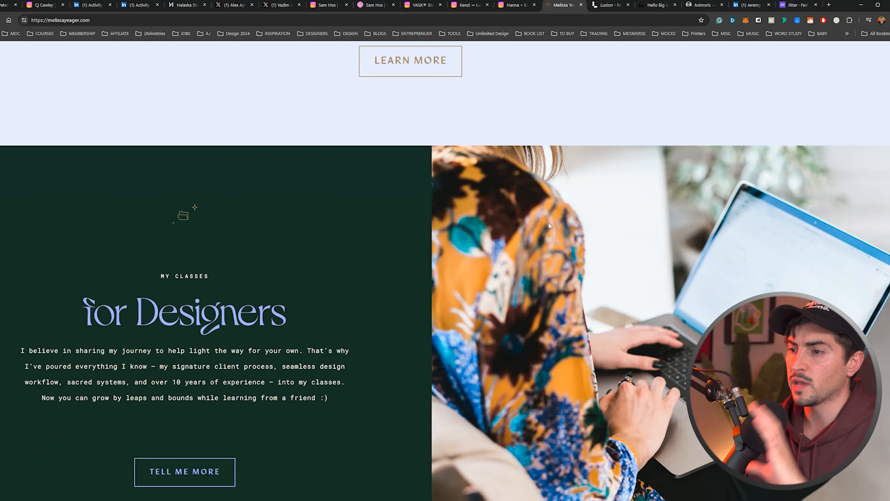
scroll("down", 3)
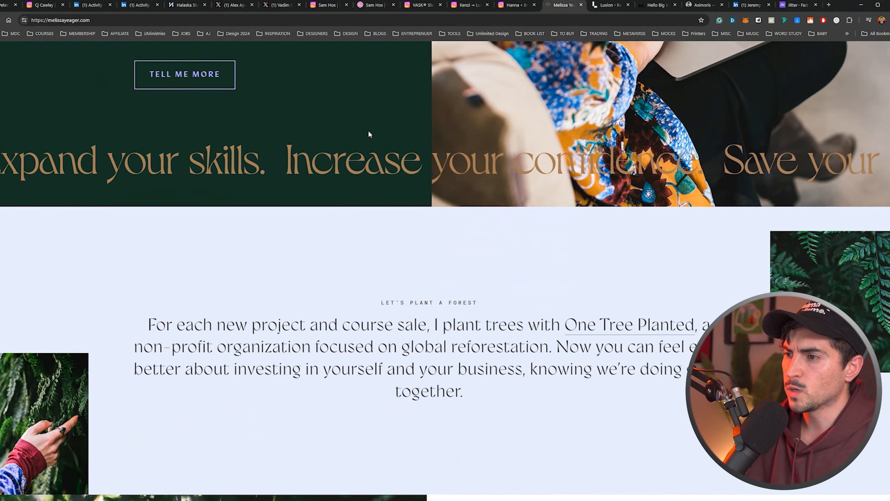
scroll("down", 3)
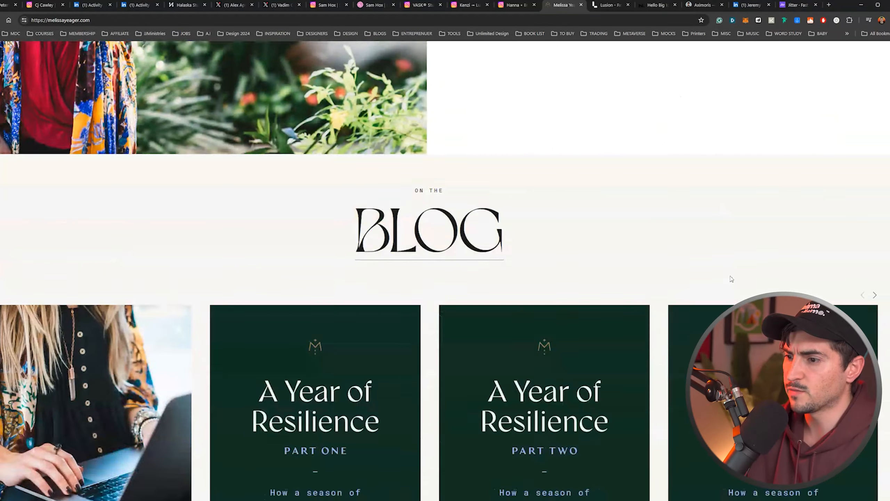
scroll("down", 3)
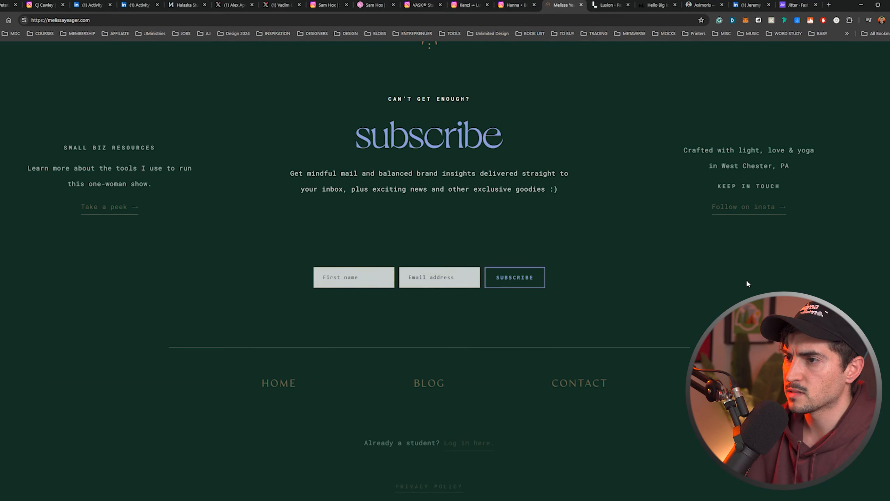
scroll("up", 3)
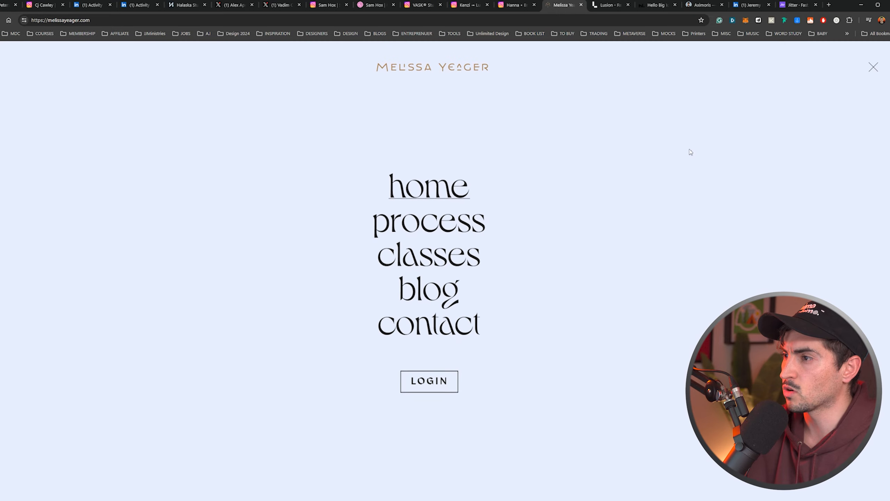
left_click(611, 5)
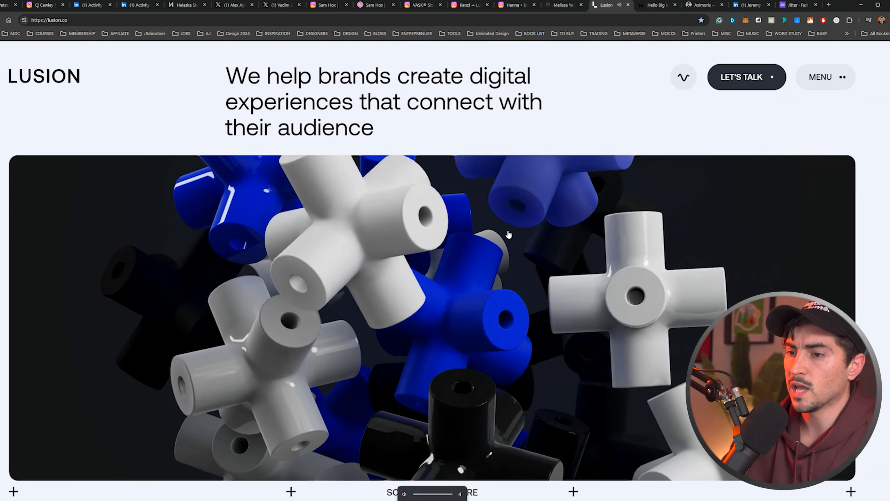
Look through Lusion's homepage work grid, open the Spaace NFT case study, then switch to Hello Big Idea.
scroll("down", 3)
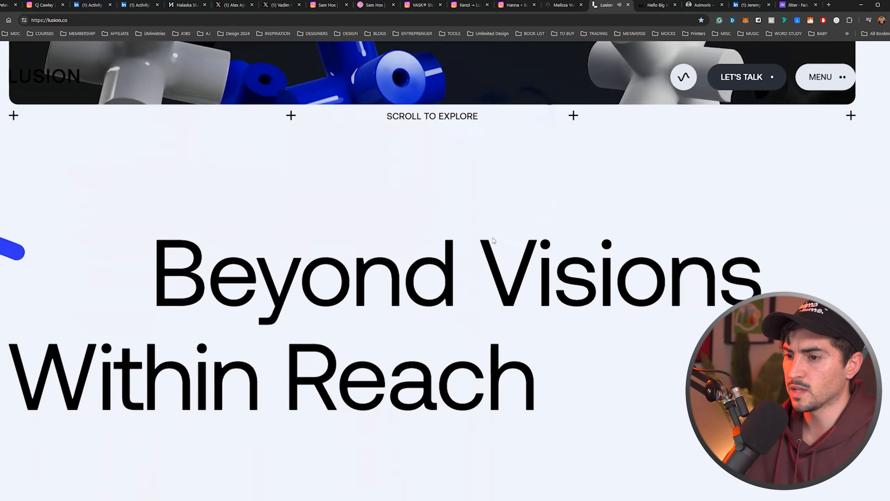
scroll("down", 3)
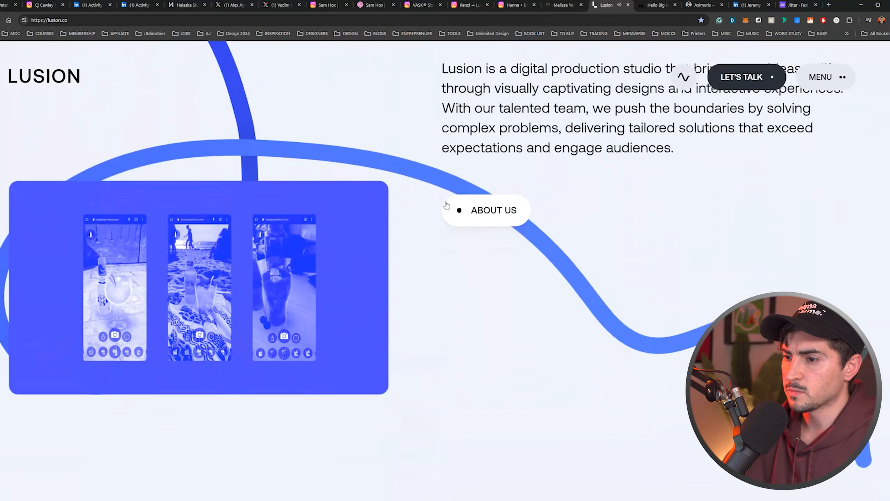
scroll("down", 3)
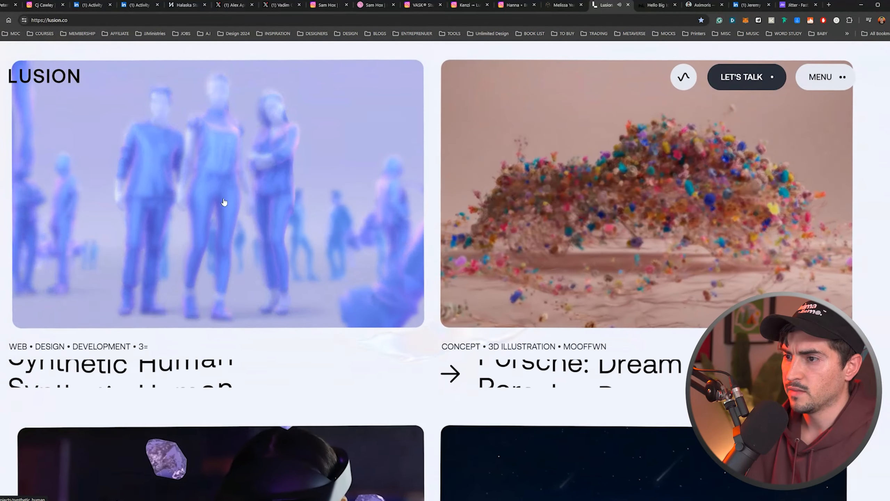
scroll("down", 3)
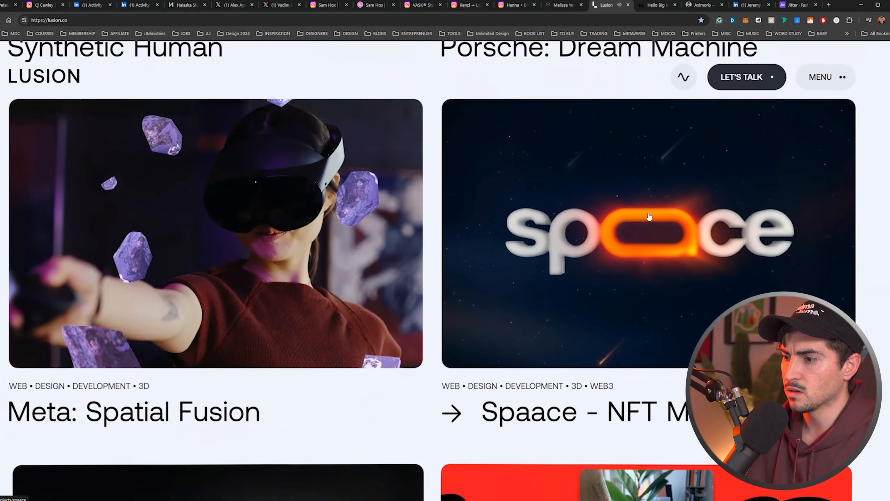
left_click(648, 234)
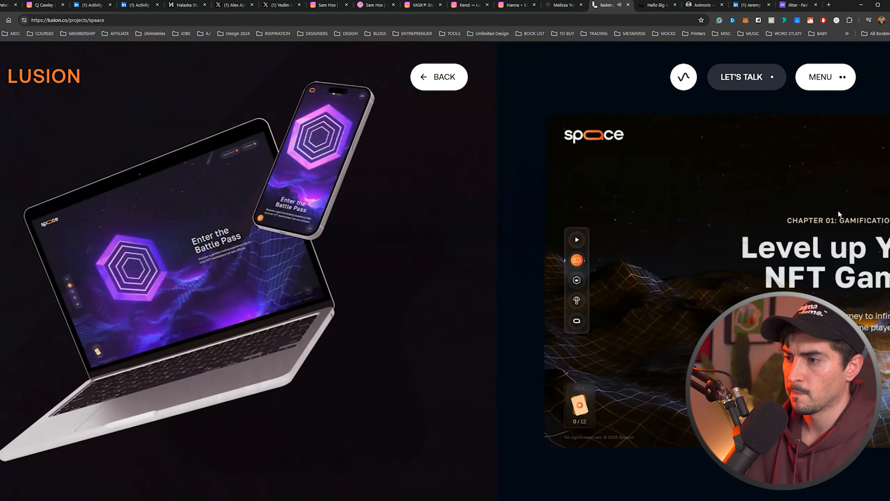
left_click(656, 4)
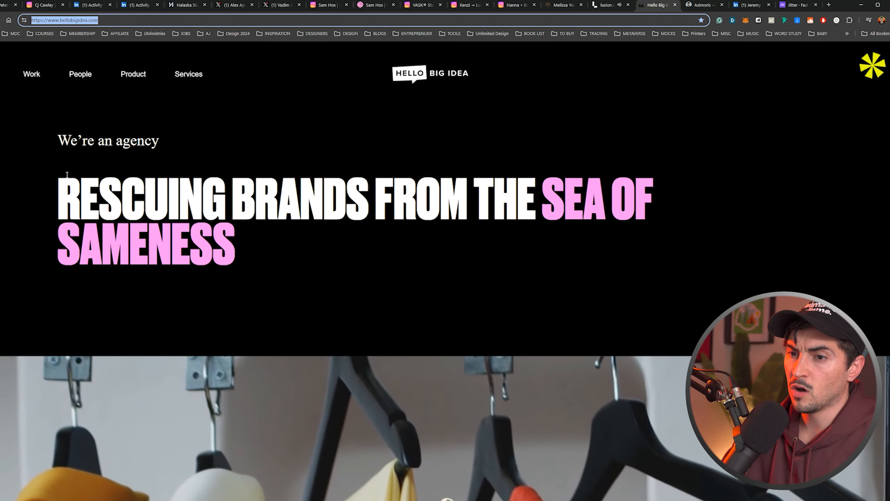
Scroll the Hello Big Idea homepage past the Sea of Sameness headline down to the 'Who' section.
scroll("down", 3)
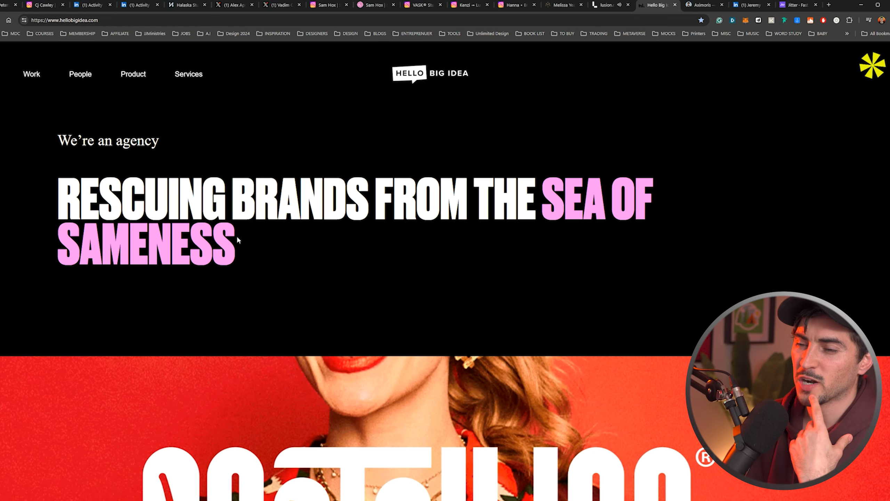
scroll("down", 3)
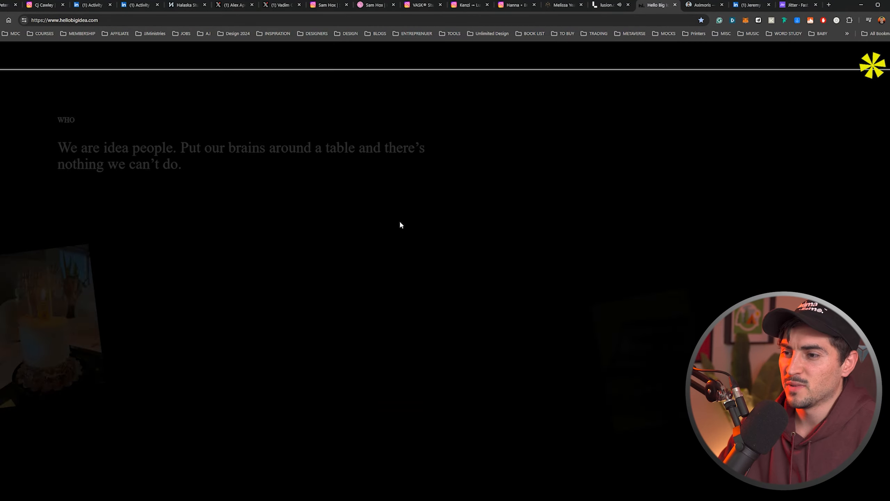
scroll("down", 3)
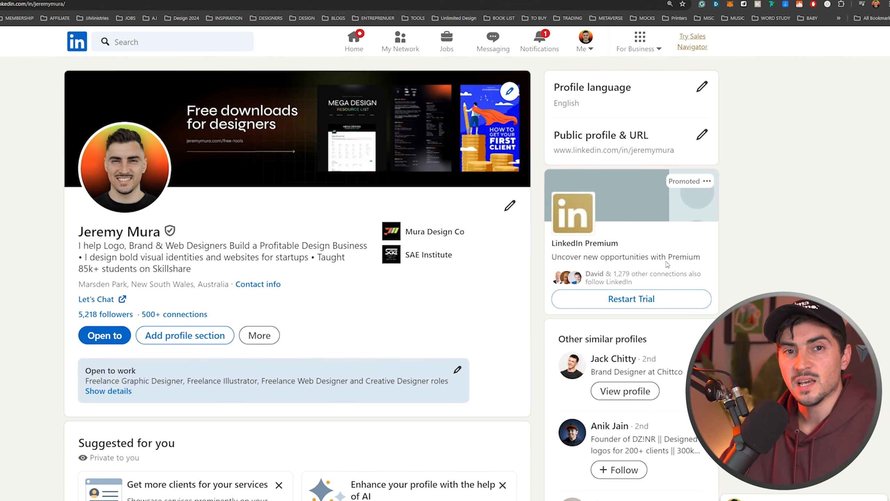
Scroll through the designer's About, Services, Featured and Activity sections down to his recommendations.
scroll("down", 3)
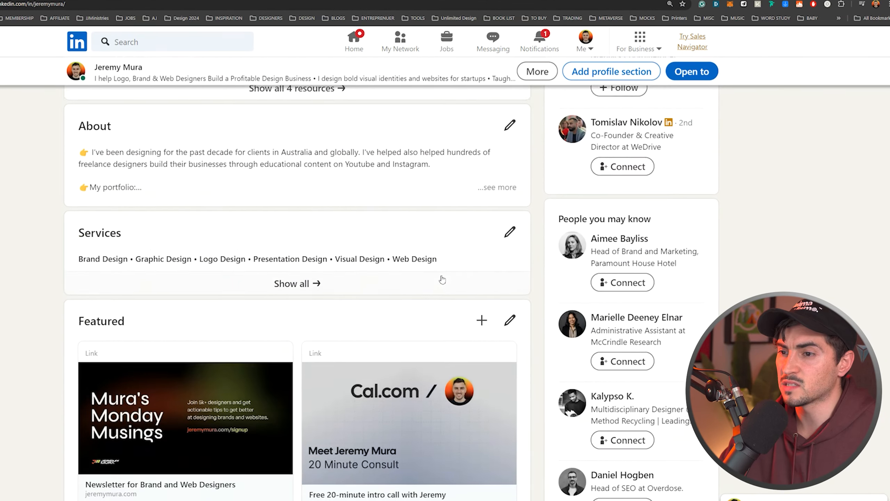
scroll("down", 3)
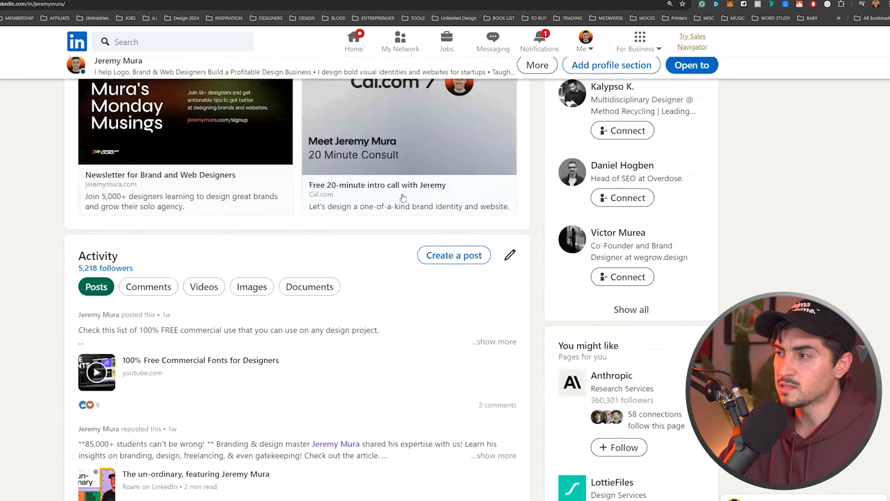
scroll("down", 3)
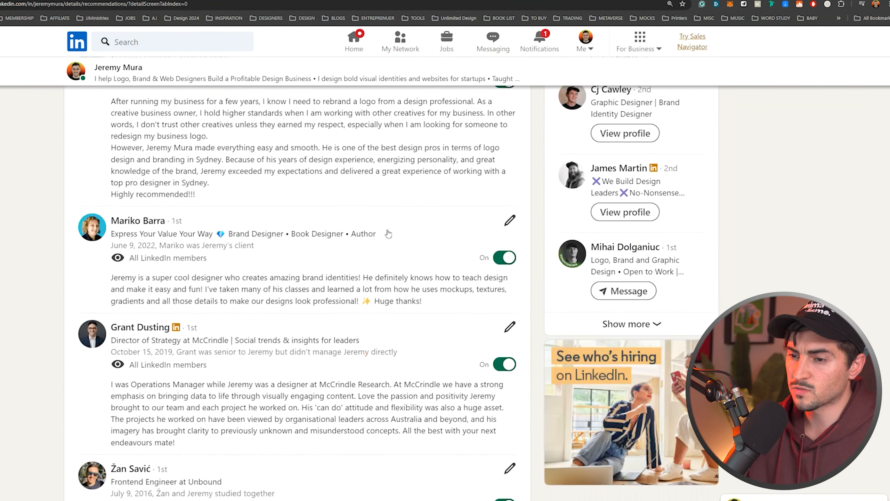
scroll("down", 3)
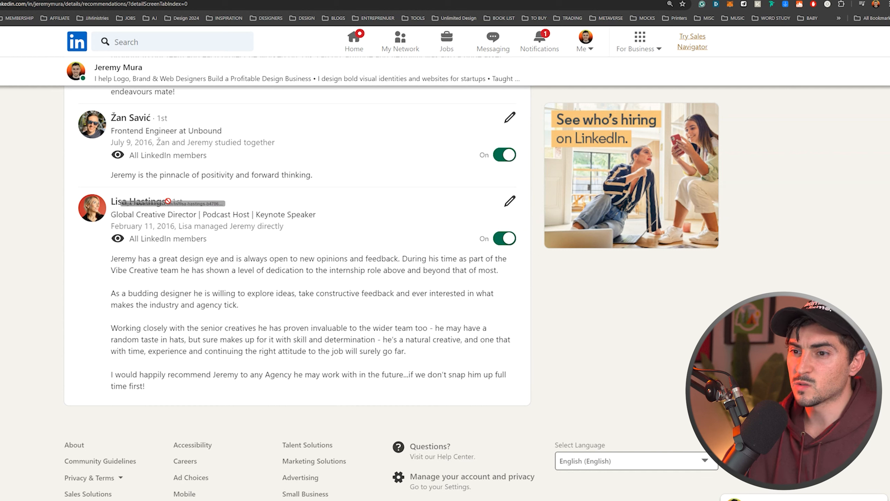
mouse_move(301, 226)
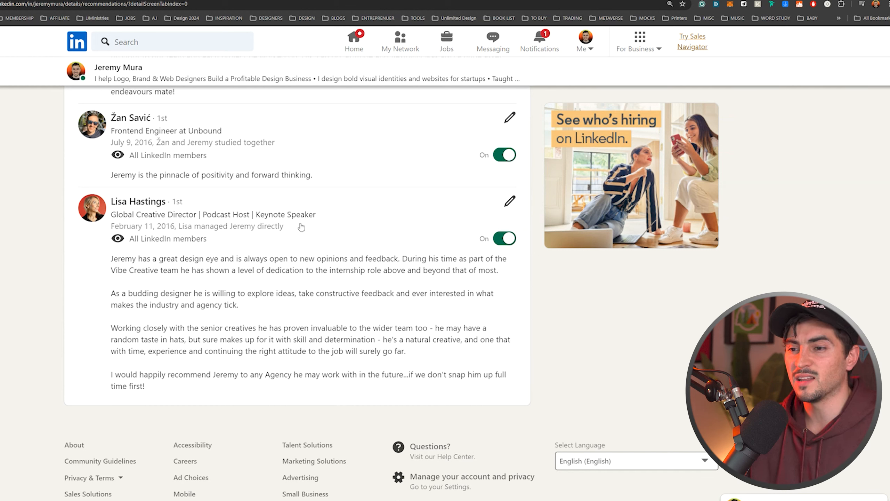